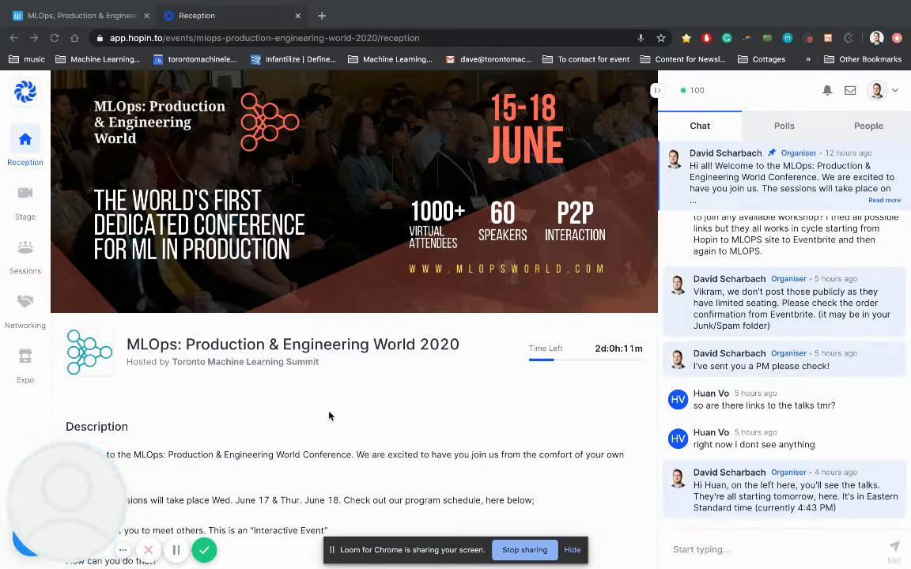
{"action": "mouse_move", "coordinate": [469, 229]}
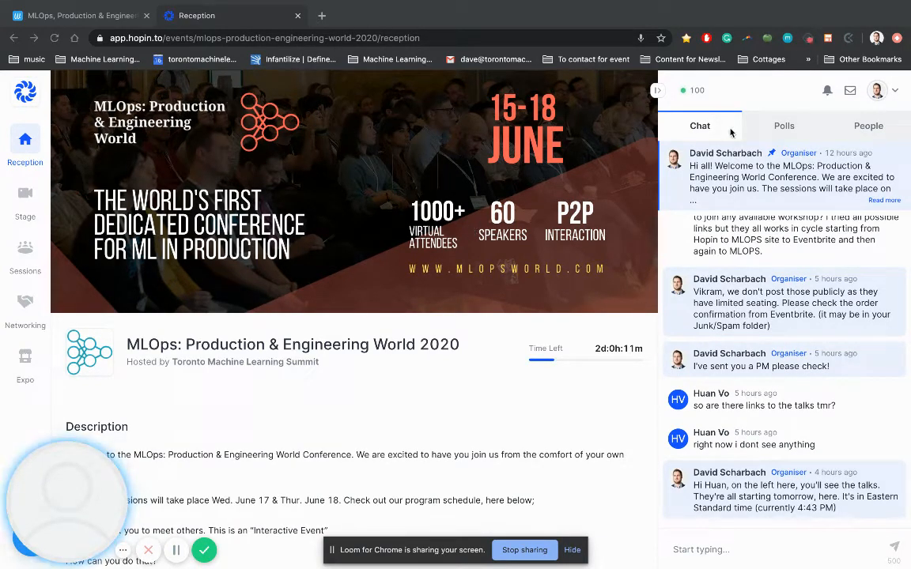
{"action": "mouse_move", "coordinate": [701, 139]}
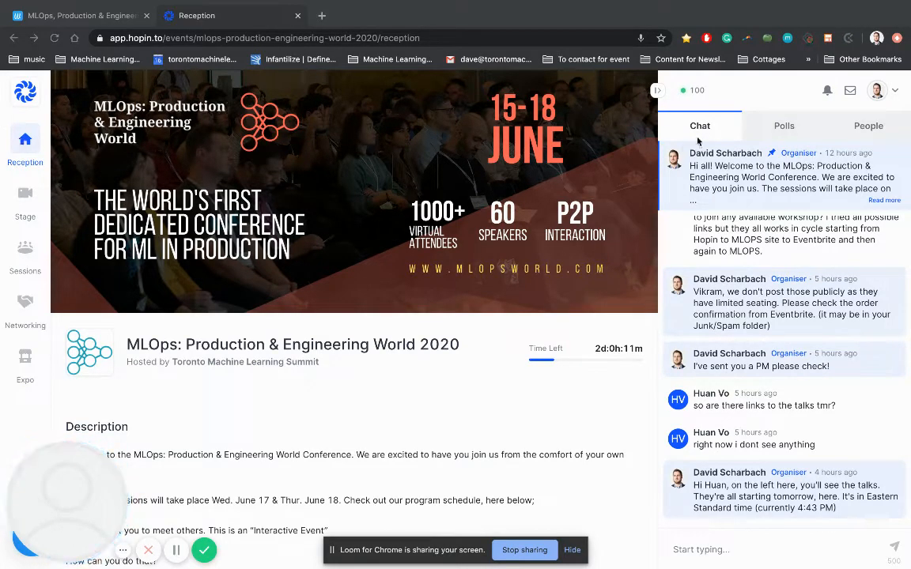
View the event's networking poll, then switch to the People panel and browse the attendee list
{"action": "left_click", "coordinate": [783, 127]}
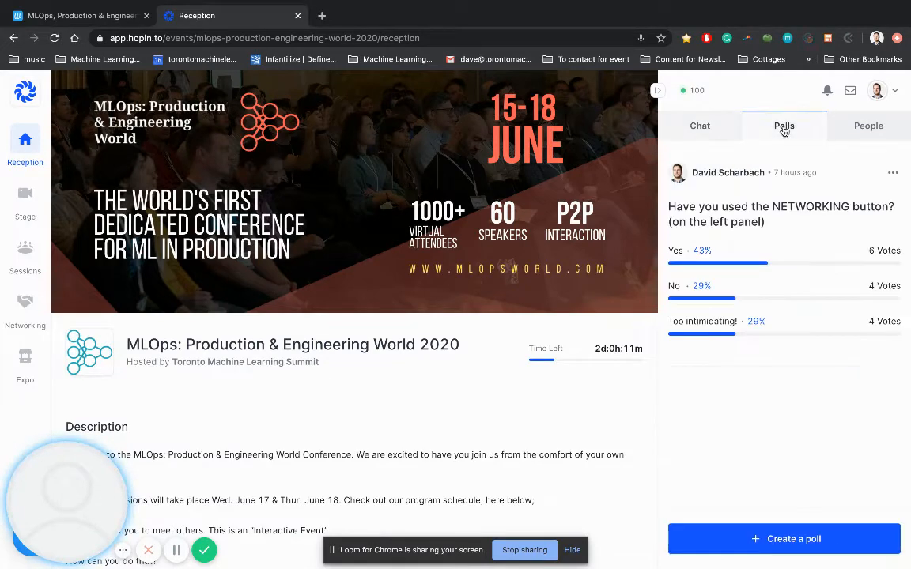
{"action": "left_click", "coordinate": [868, 127]}
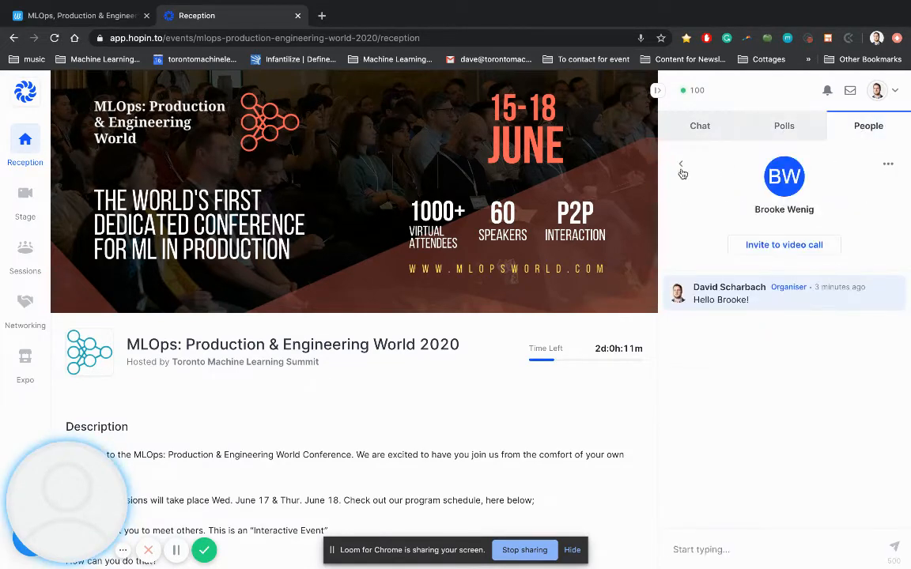
{"action": "left_click", "coordinate": [680, 165]}
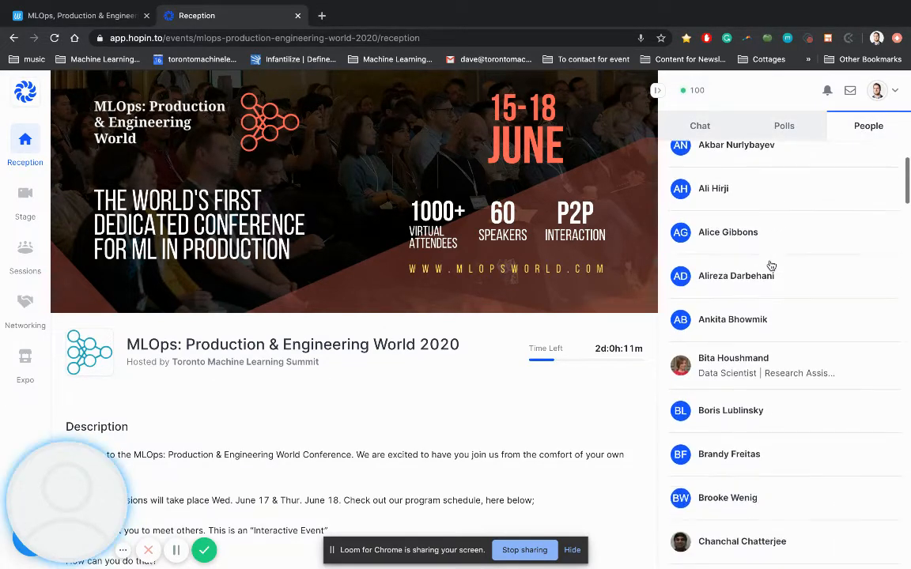
{"action": "scroll", "scroll_direction": "down", "scroll_amount": 3}
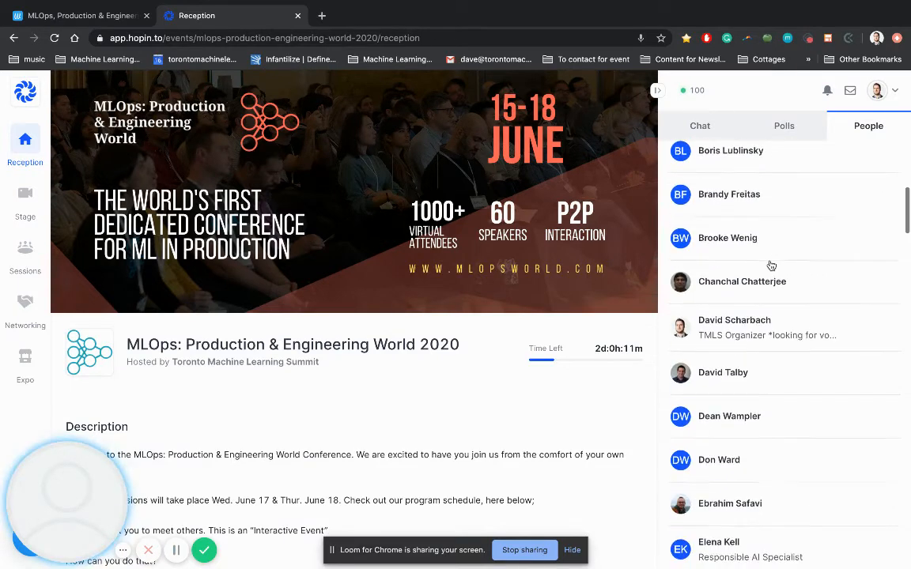
{"action": "left_click", "coordinate": [728, 193]}
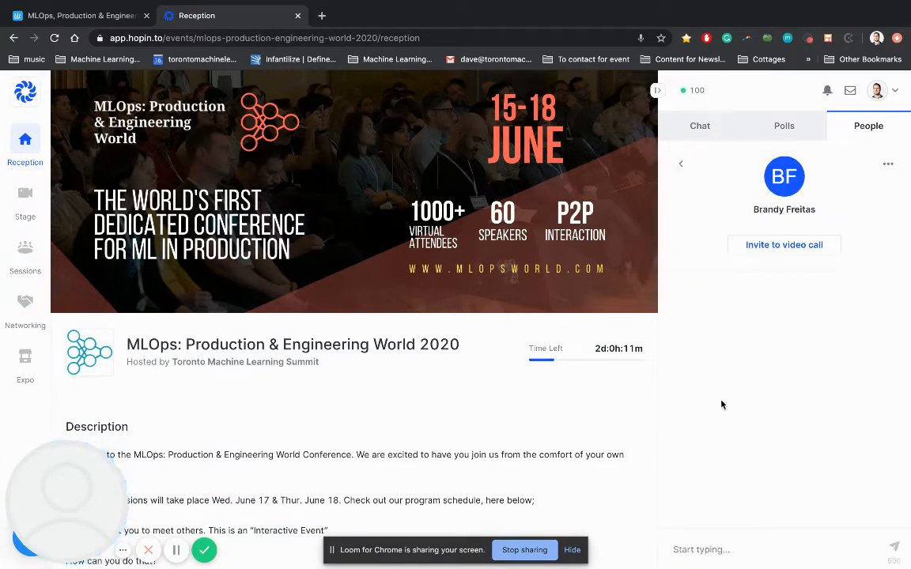
{"action": "left_click", "coordinate": [783, 549]}
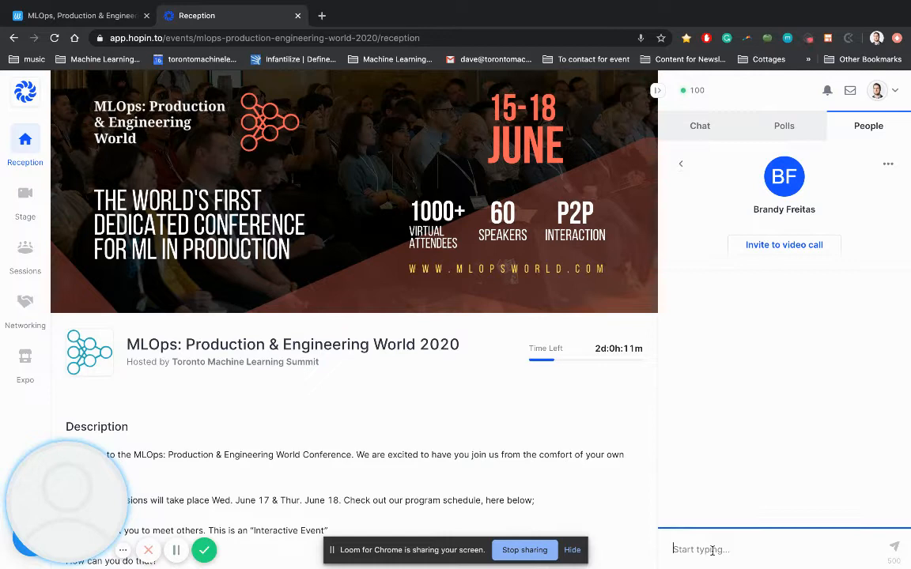
{"action": "type", "text": "Hello"}
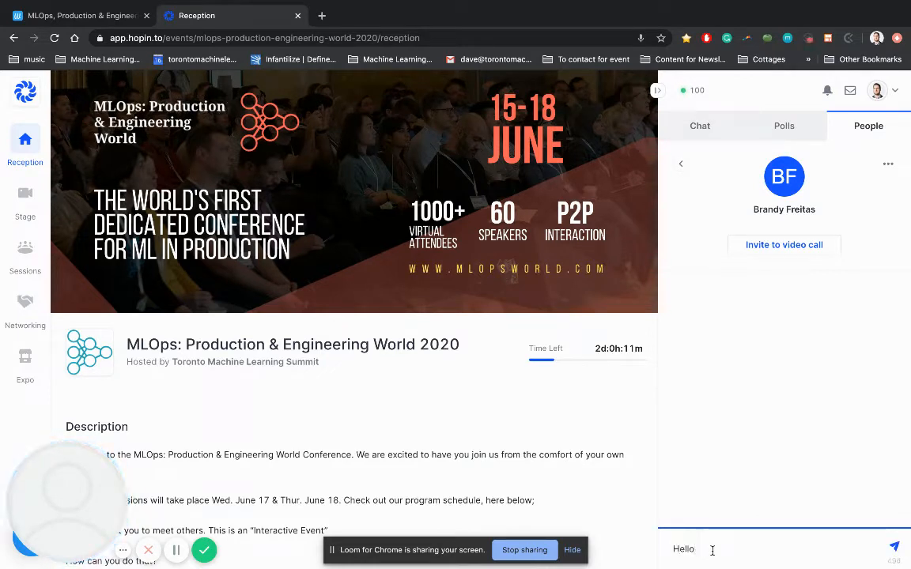
{"action": "type", "text": "! thans"}
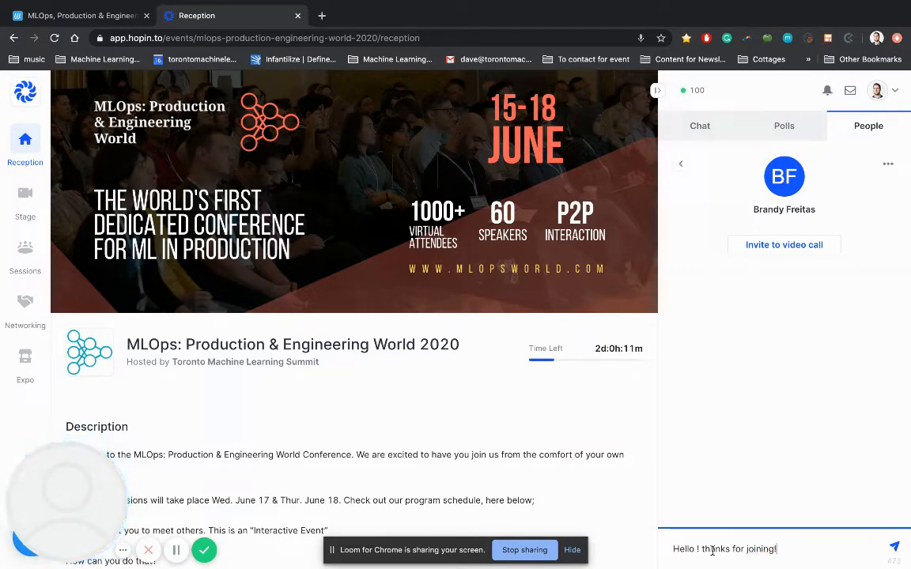
{"action": "left_click", "coordinate": [895, 548]}
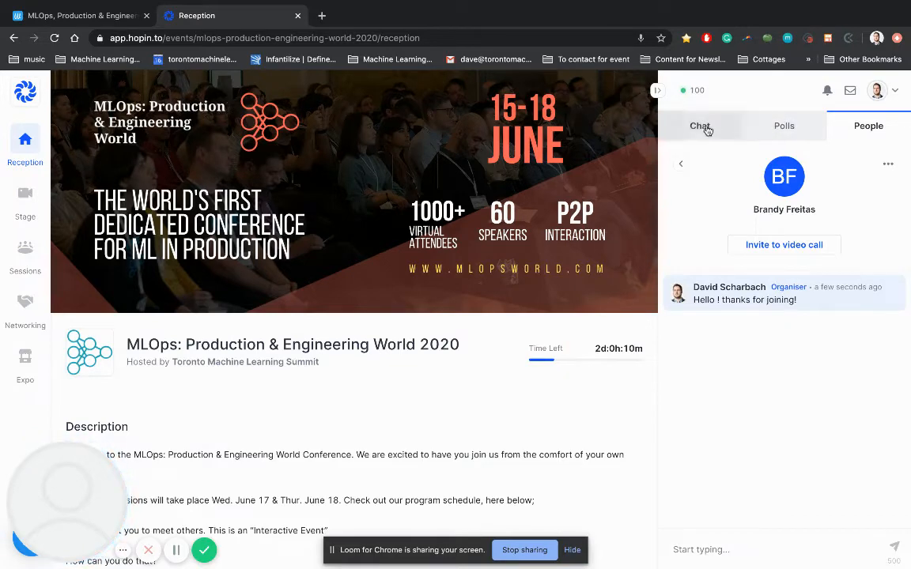
Return to the event-wide chat and browse its messages
{"action": "left_click", "coordinate": [699, 126]}
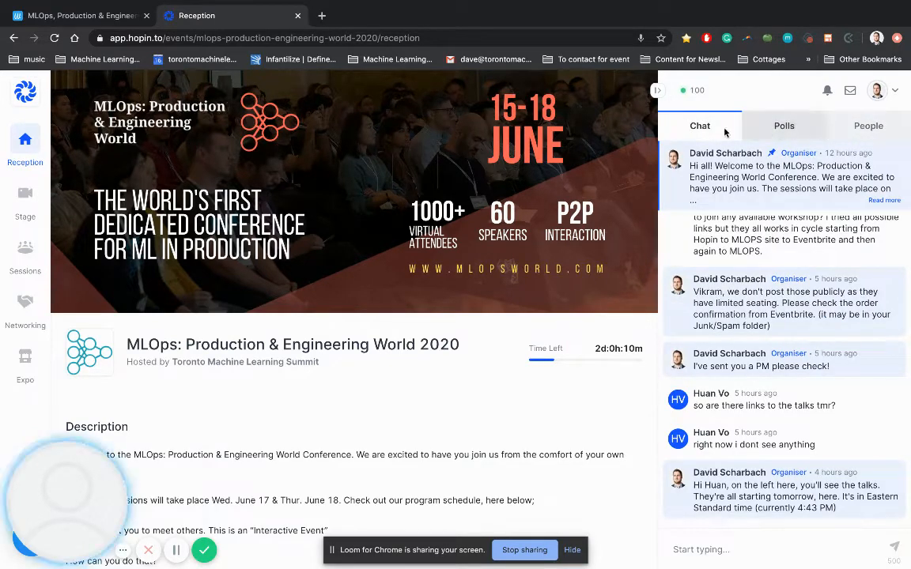
{"action": "scroll", "scroll_direction": "down", "scroll_amount": 3}
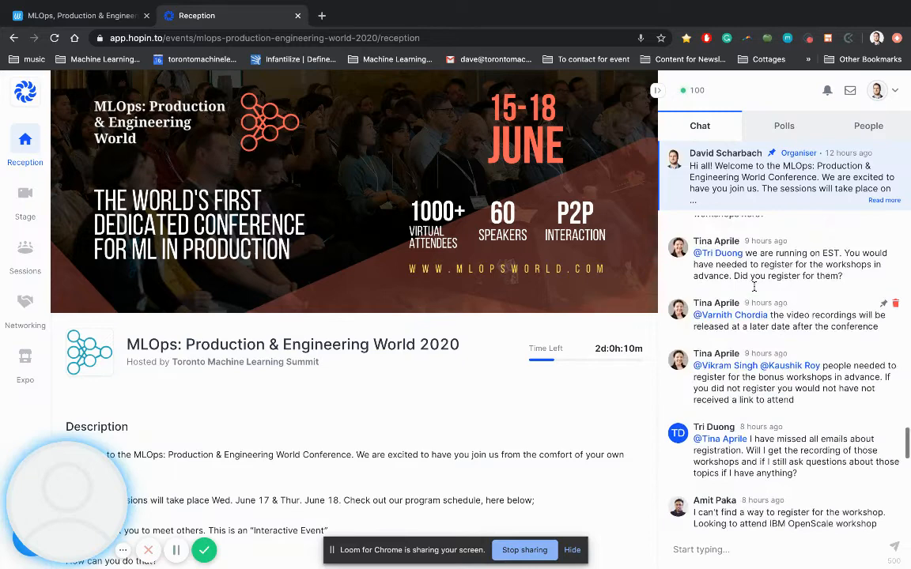
{"action": "scroll", "scroll_direction": "down", "scroll_amount": 3}
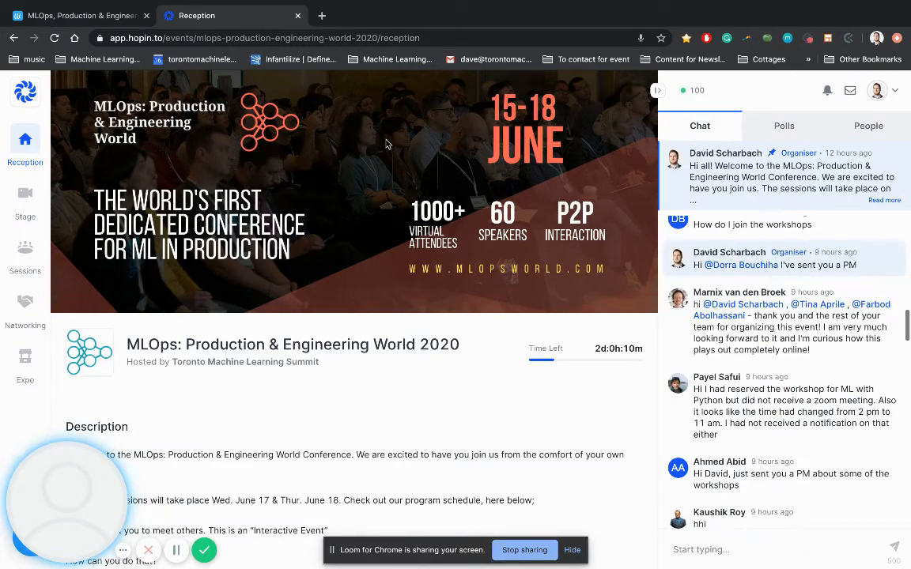
{"action": "mouse_move", "coordinate": [25, 205]}
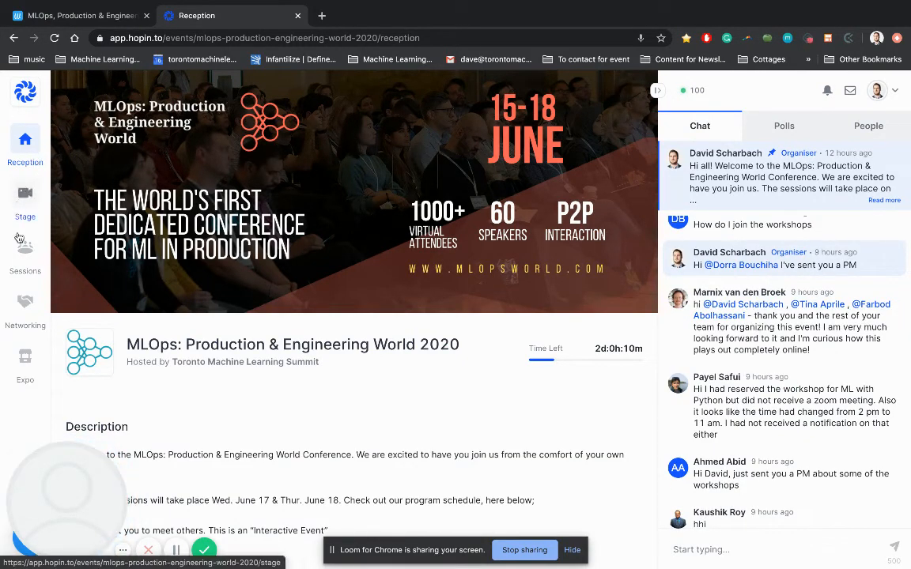
{"action": "left_click", "coordinate": [25, 253]}
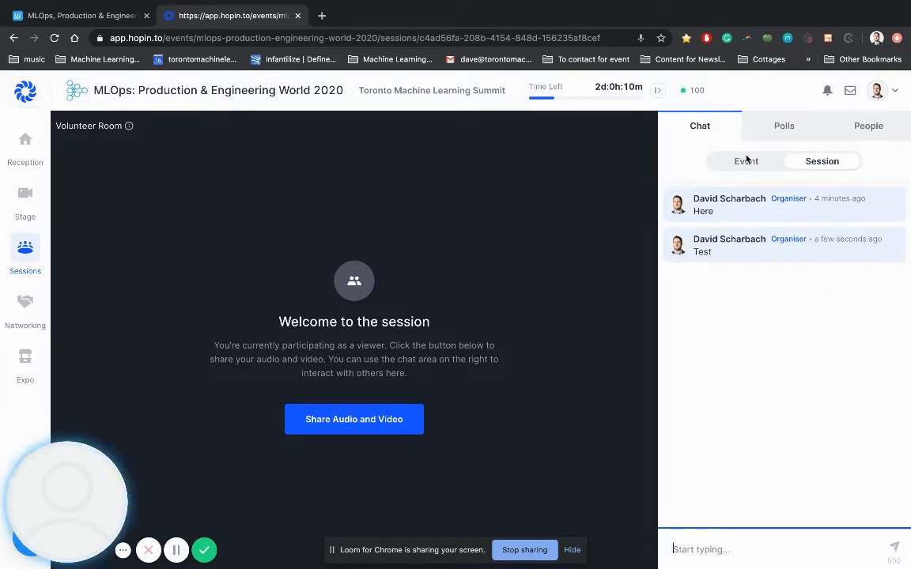
{"action": "left_click", "coordinate": [746, 162]}
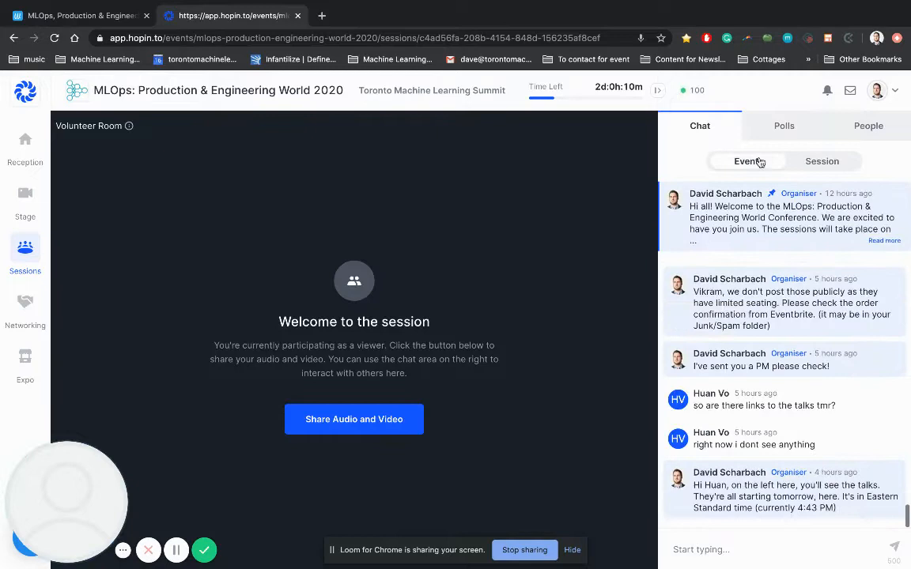
{"action": "left_click", "coordinate": [868, 127]}
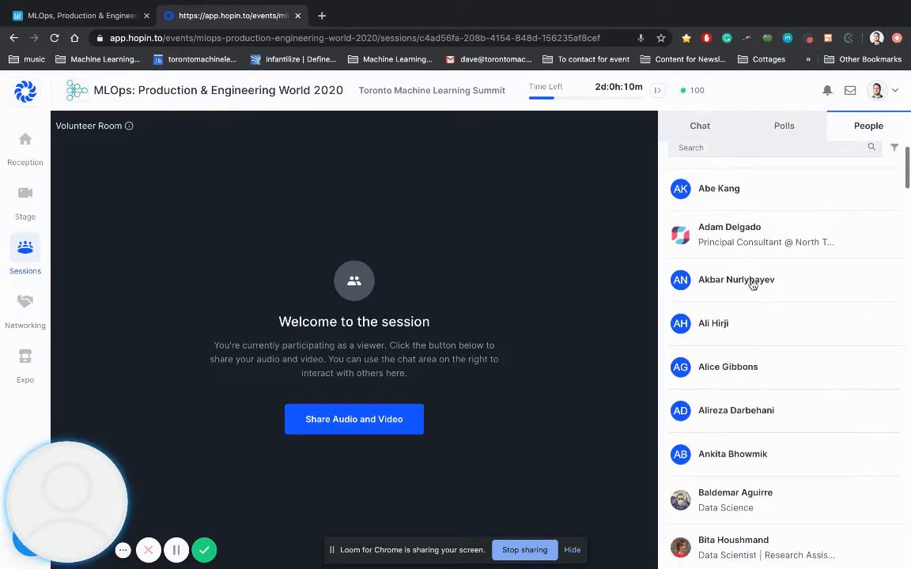
{"action": "left_click", "coordinate": [718, 189]}
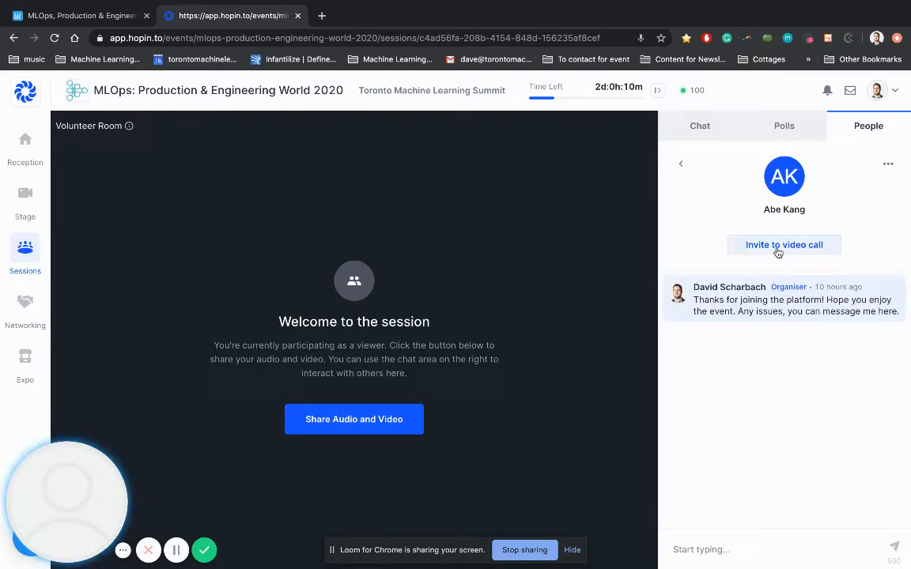
{"action": "mouse_move", "coordinate": [683, 164]}
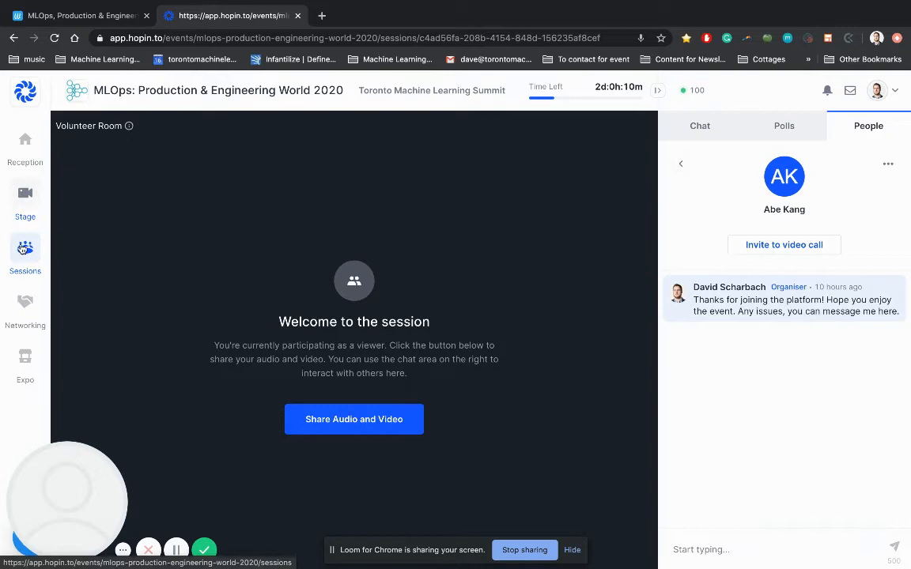
View the session list, then go to the Networking area to meet someone
{"action": "left_click", "coordinate": [25, 253]}
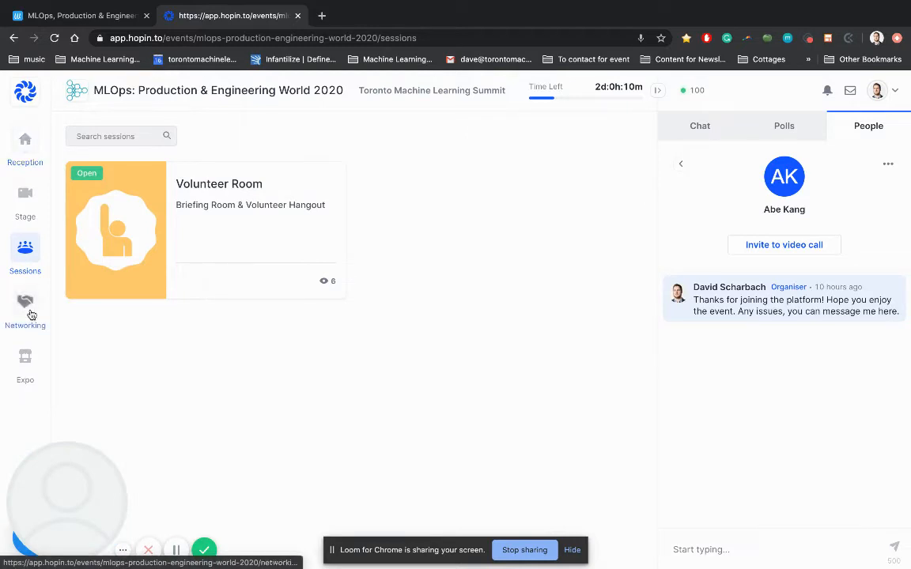
{"action": "left_click", "coordinate": [25, 304]}
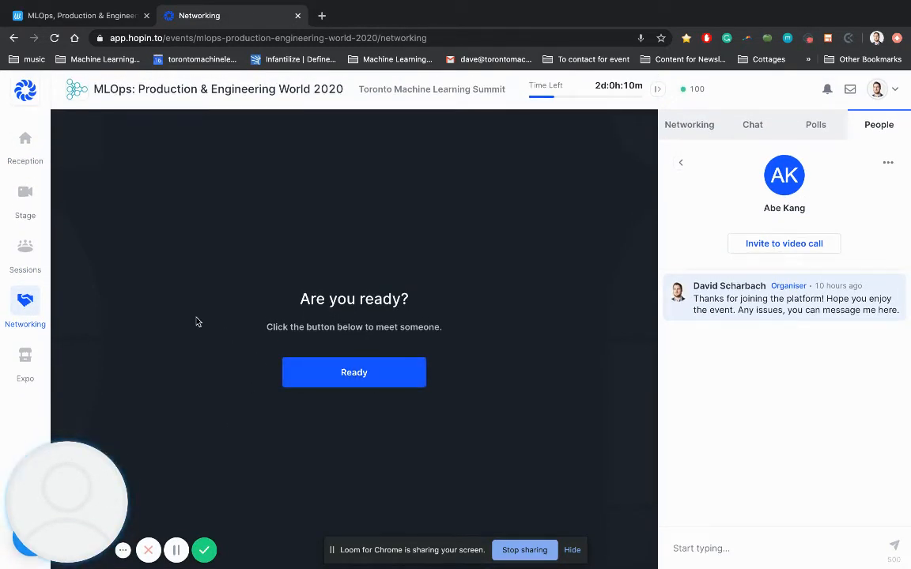
{"action": "mouse_move", "coordinate": [135, 379]}
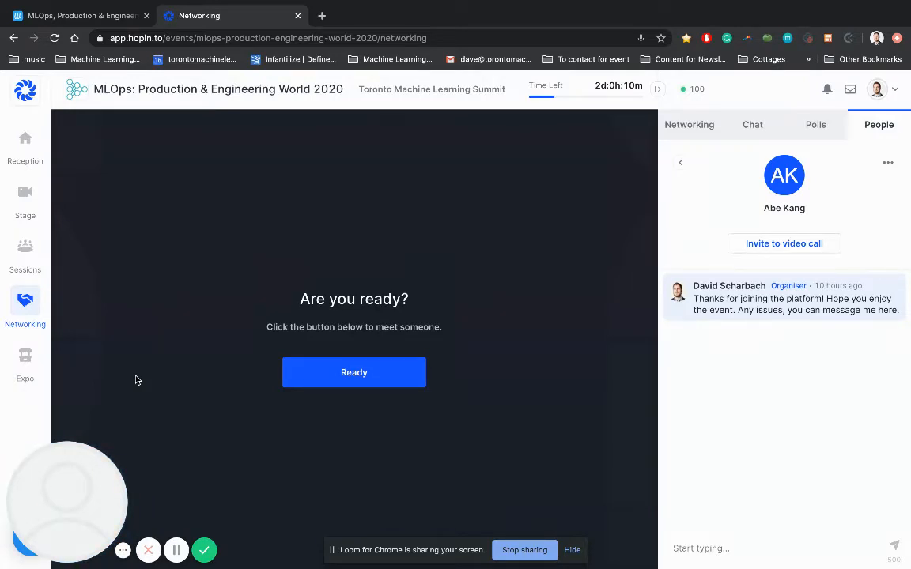
{"action": "mouse_move", "coordinate": [25, 364]}
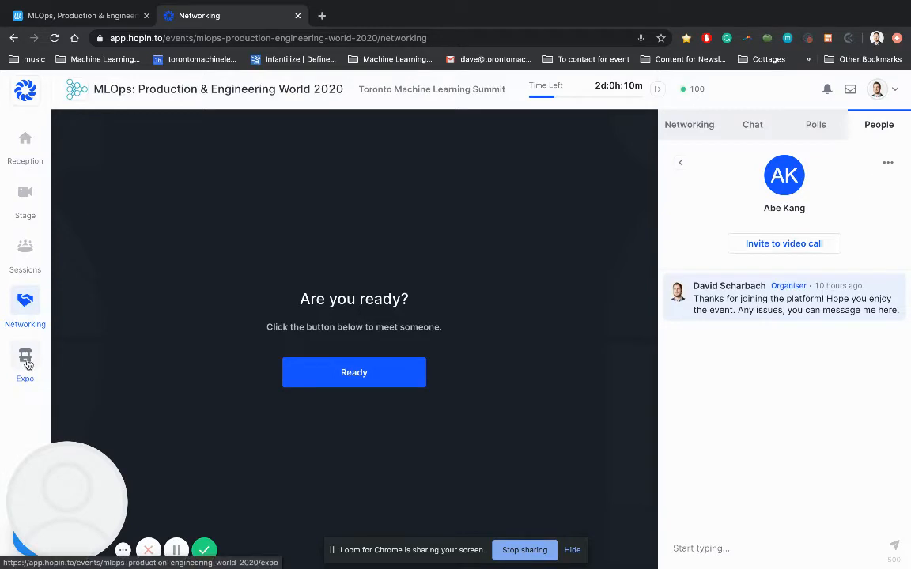
Enter the Algorithmia booth from the Expo hall
{"action": "left_click", "coordinate": [25, 361]}
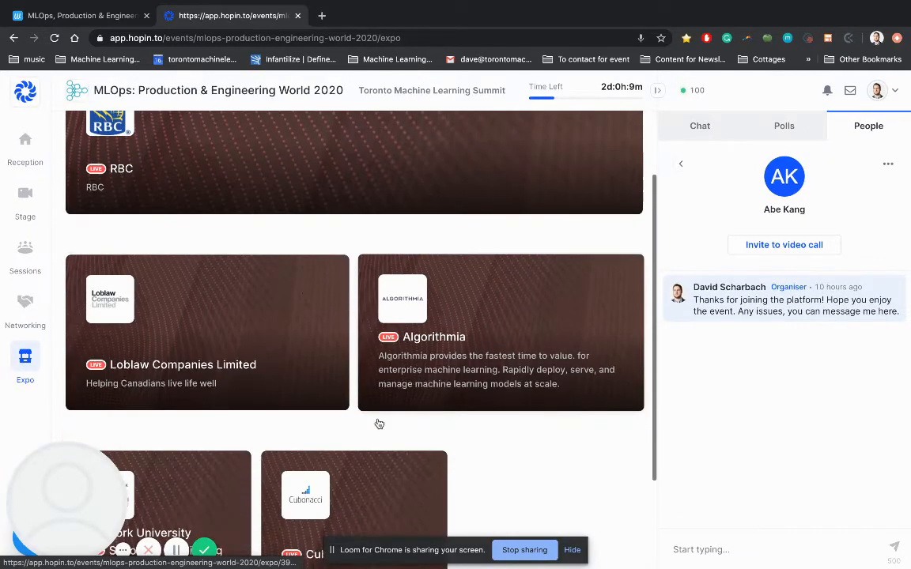
{"action": "left_click", "coordinate": [499, 332]}
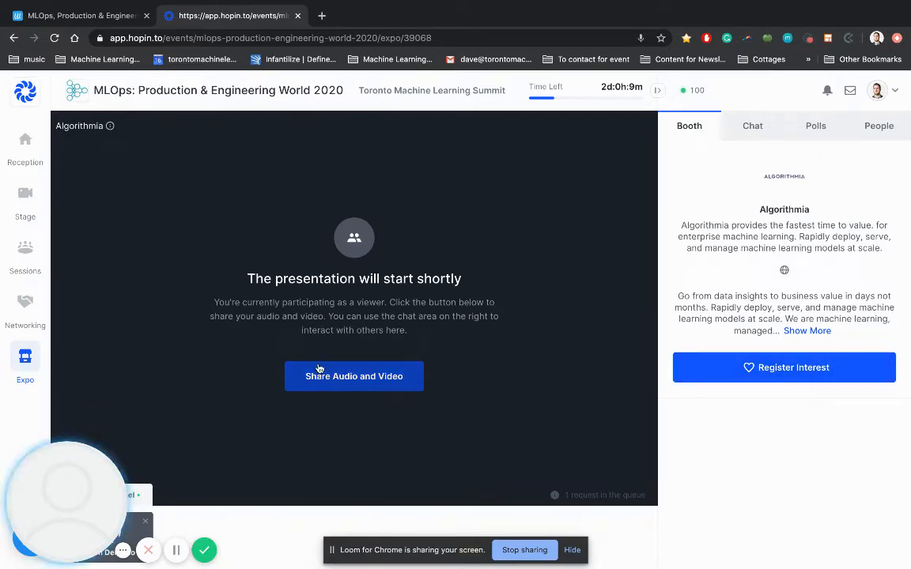
{"action": "mouse_move", "coordinate": [148, 517]}
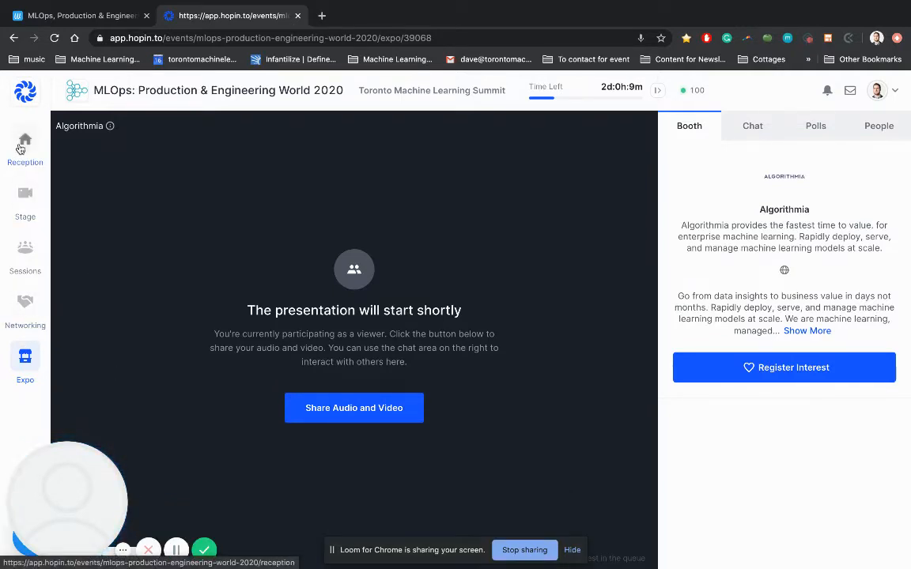
Return to the event reception and browse down to tomorrow's schedule of talks
{"action": "left_click", "coordinate": [25, 145]}
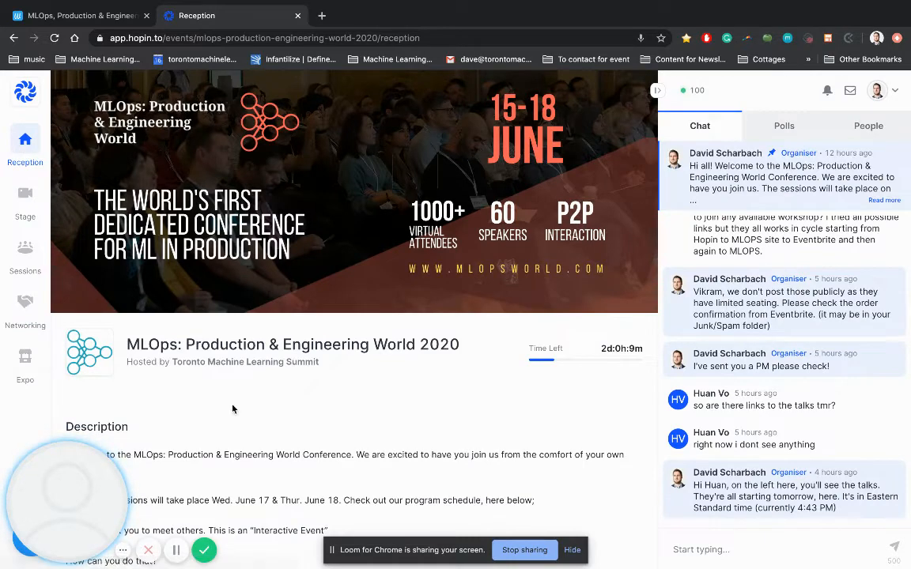
{"action": "mouse_move", "coordinate": [844, 155]}
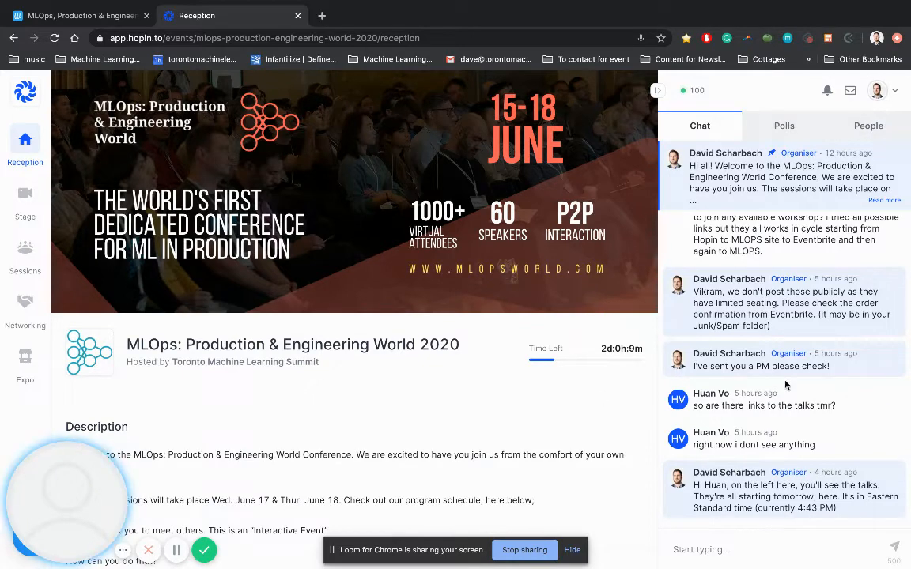
{"action": "scroll", "scroll_direction": "down", "scroll_amount": 3}
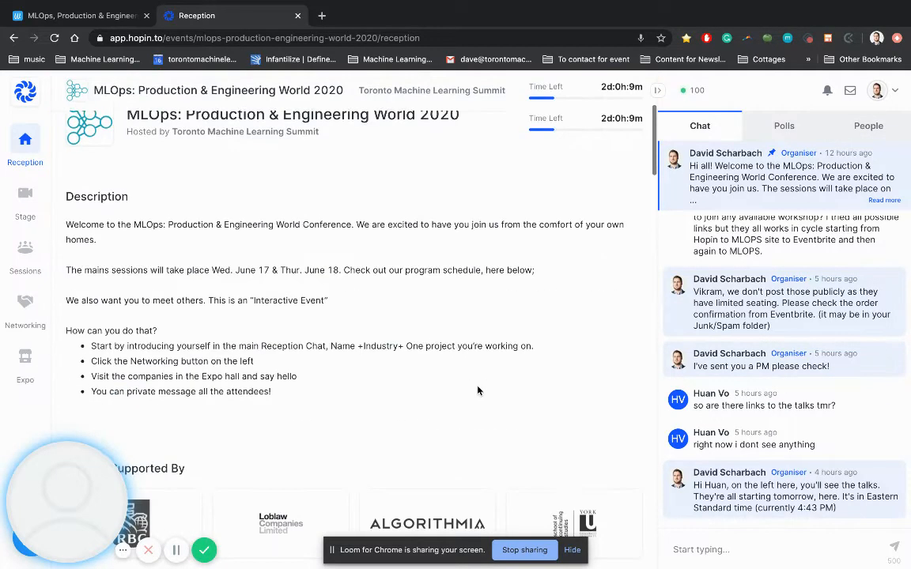
{"action": "scroll", "scroll_direction": "down", "scroll_amount": 3}
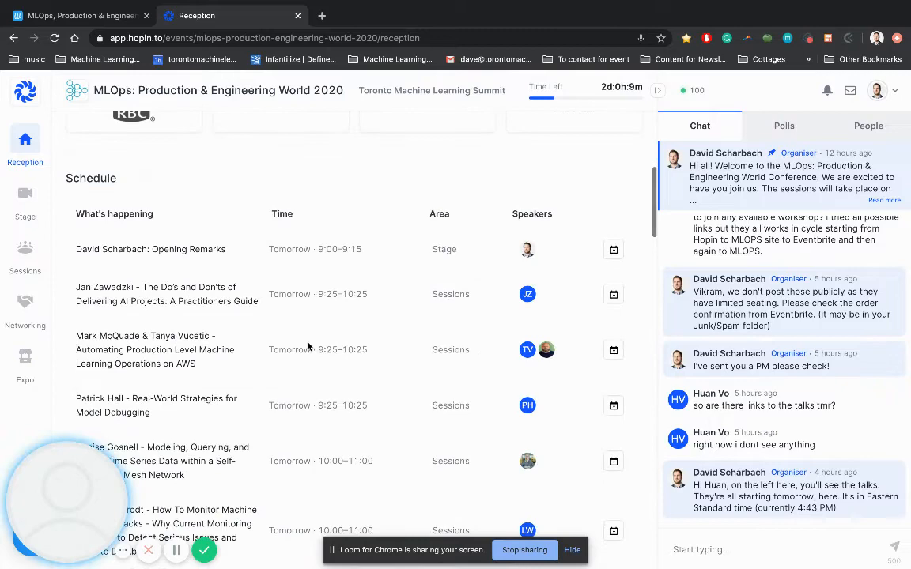
{"action": "scroll", "scroll_direction": "down", "scroll_amount": 3}
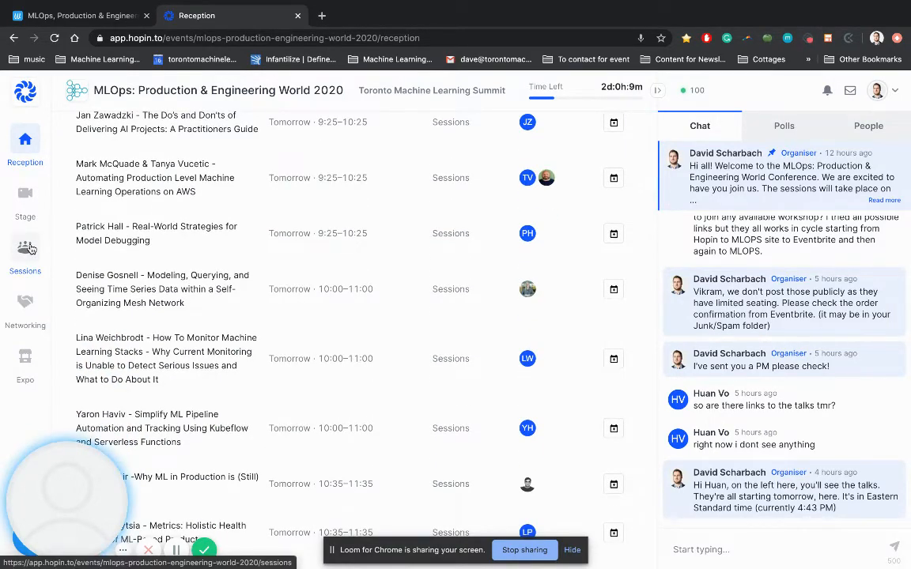
{"action": "mouse_move", "coordinate": [269, 304]}
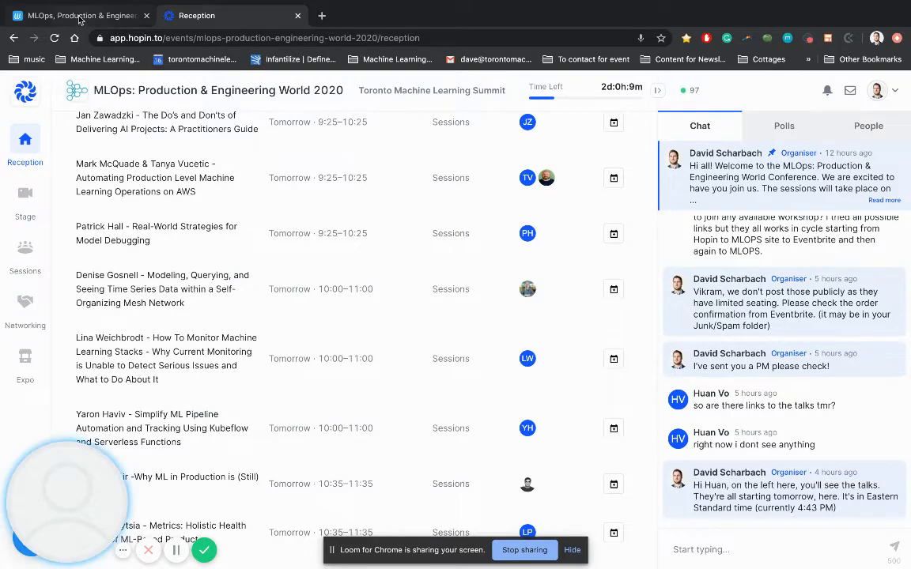
Switch to the Whova tab and browse the Wed Jun 17 agenda from its home page
{"action": "left_click", "coordinate": [196, 16]}
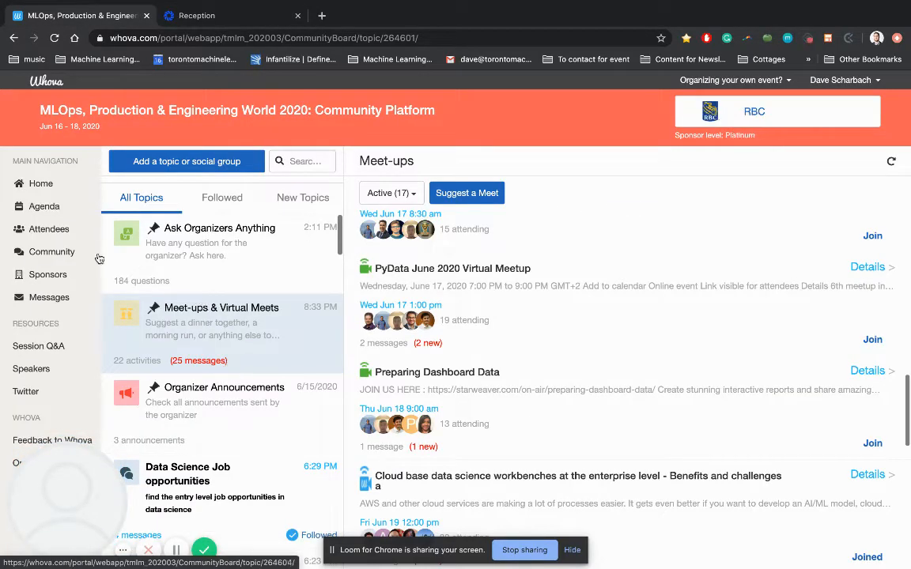
{"action": "left_click", "coordinate": [41, 183]}
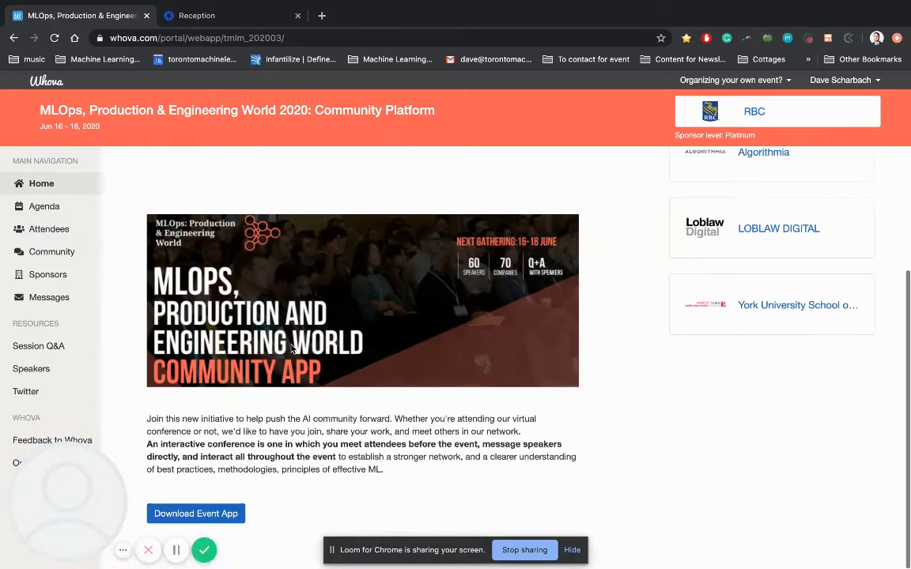
{"action": "left_click", "coordinate": [45, 206]}
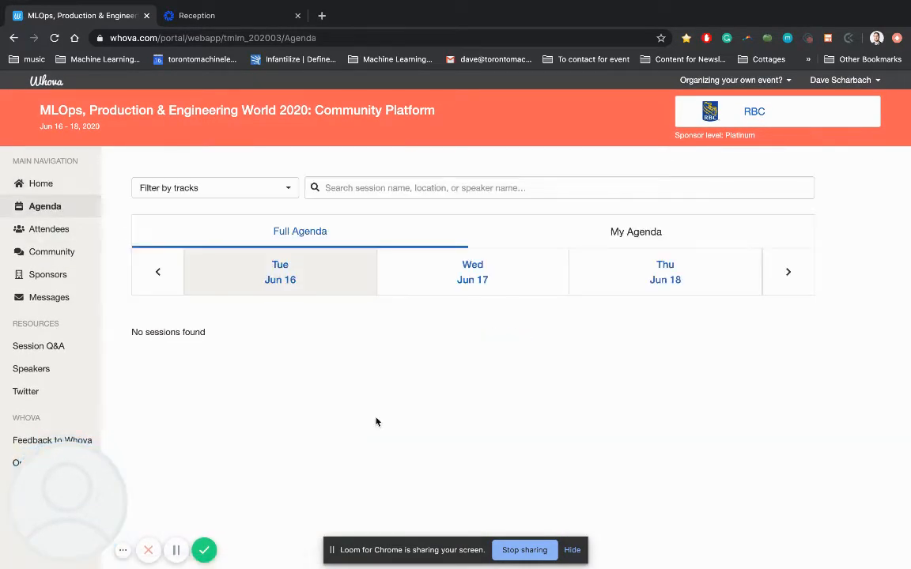
{"action": "scroll", "scroll_direction": "down", "scroll_amount": 3}
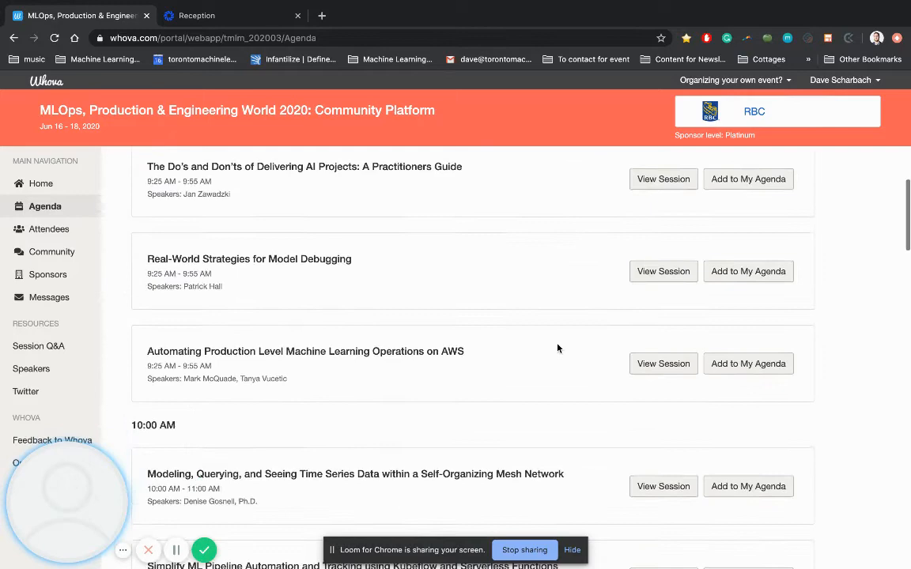
{"action": "scroll", "scroll_direction": "down", "scroll_amount": 3}
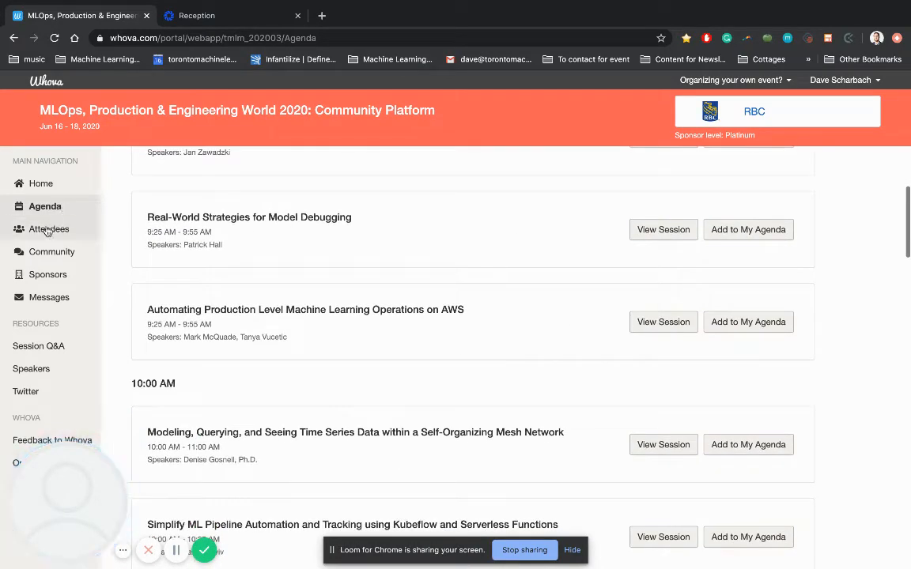
{"action": "scroll", "scroll_direction": "up", "scroll_amount": 3}
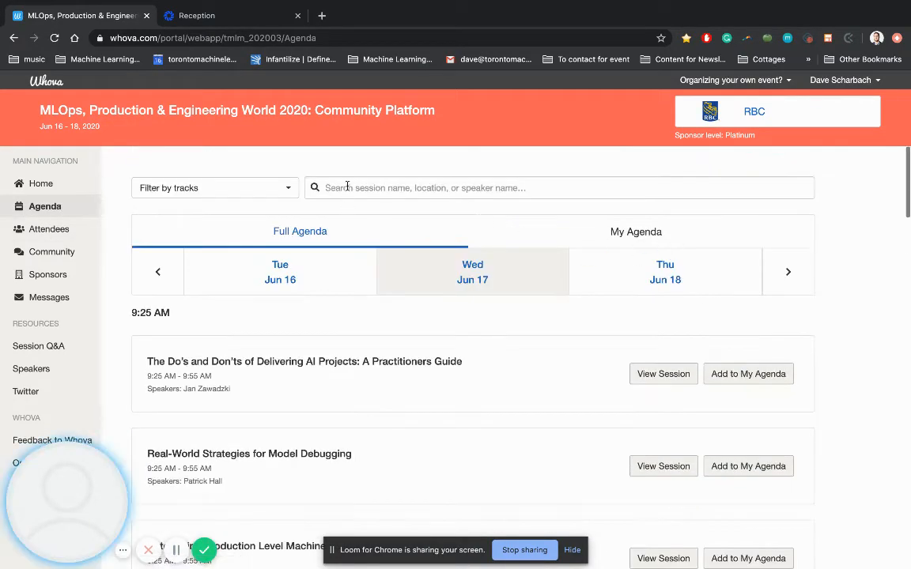
Search the agenda for 'nlp' and browse the matching sessions
{"action": "type", "text": "nlp"}
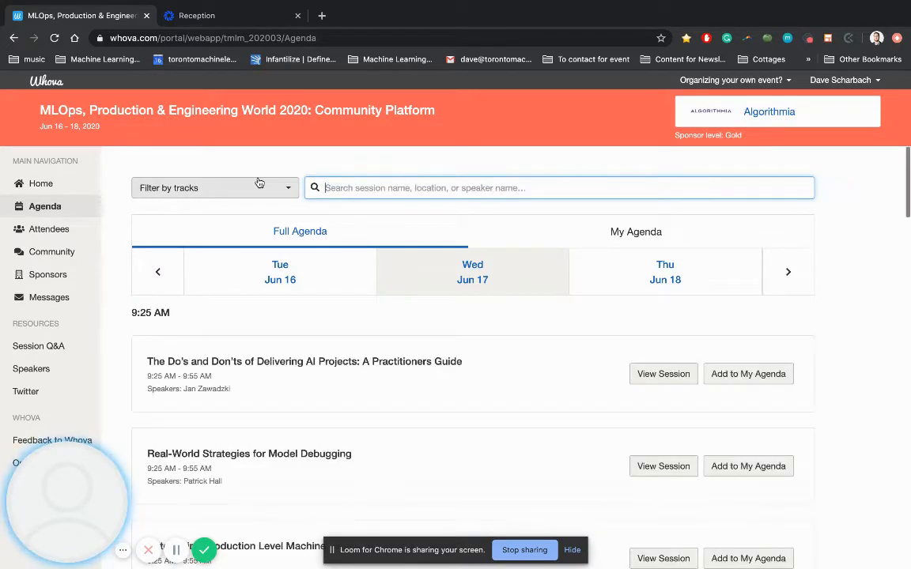
{"action": "mouse_move", "coordinate": [540, 215]}
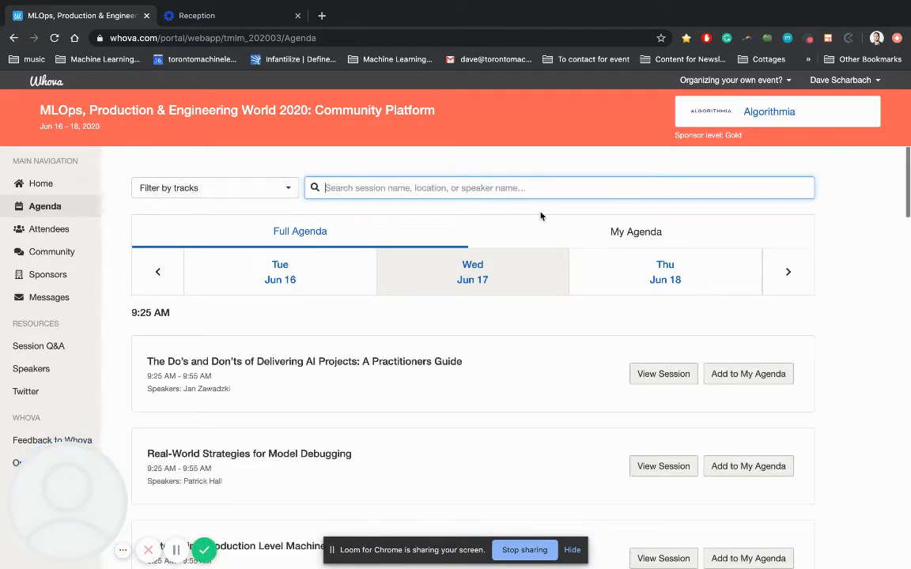
{"action": "mouse_move", "coordinate": [224, 300]}
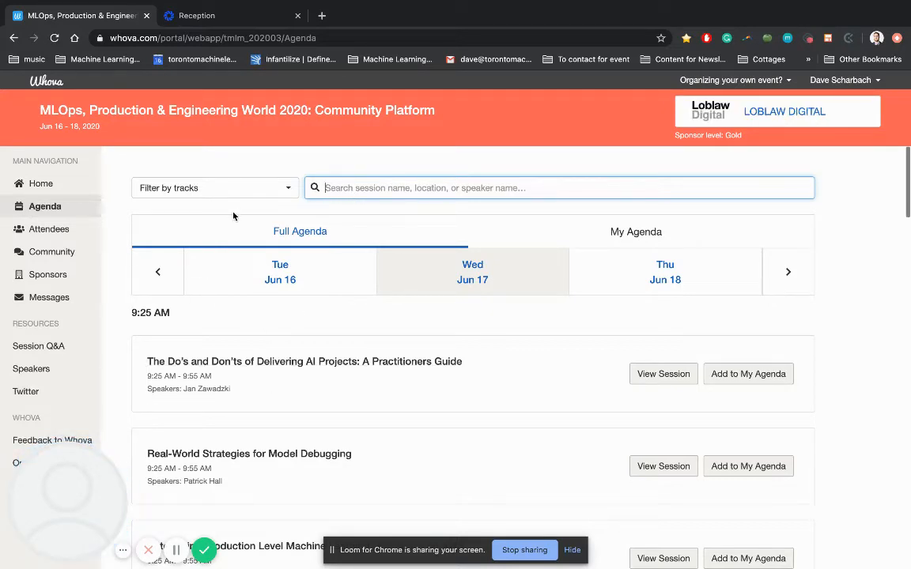
{"action": "scroll", "scroll_direction": "down", "scroll_amount": 3}
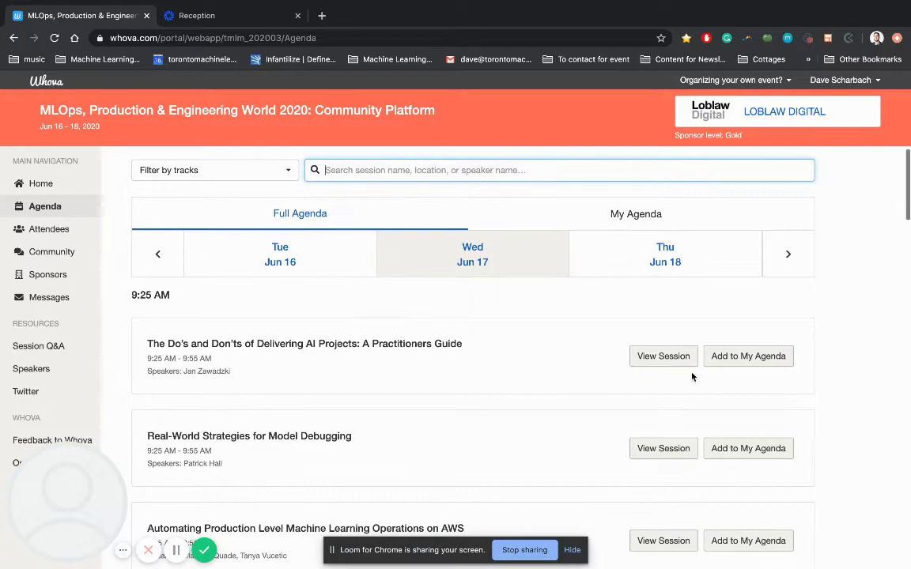
View The Do's and Don'ts of Delivering AI Projects session details, then go to the attendee directory
{"action": "left_click", "coordinate": [662, 356]}
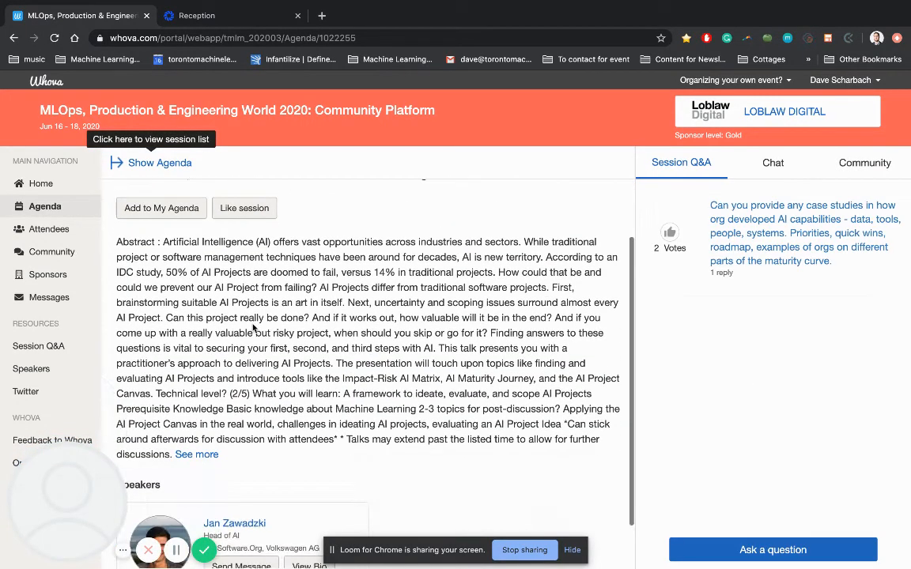
{"action": "scroll", "scroll_direction": "up", "scroll_amount": 3}
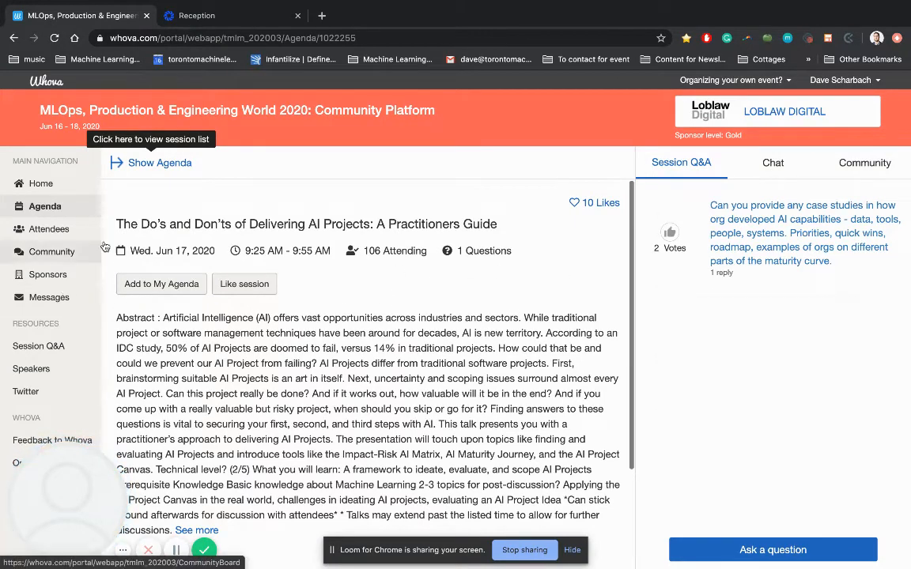
{"action": "left_click", "coordinate": [47, 228]}
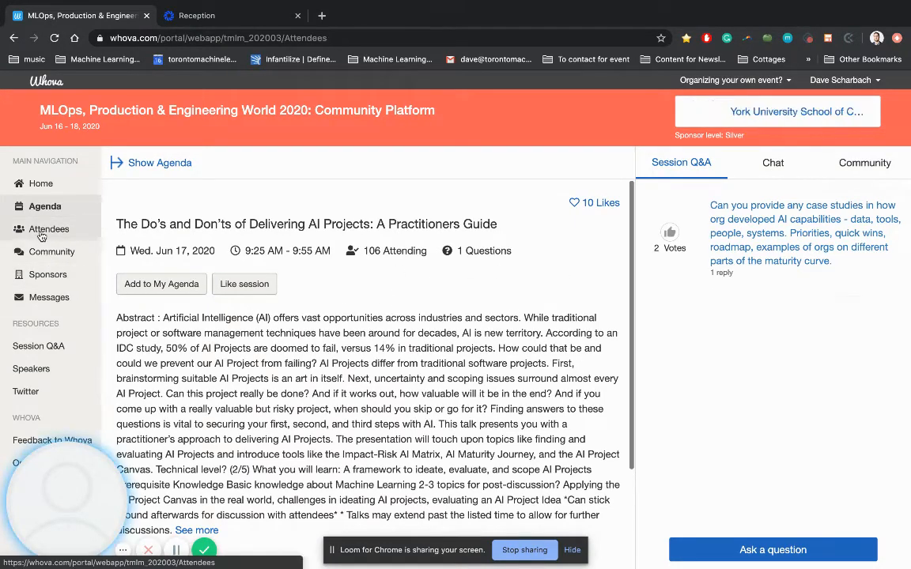
{"action": "left_click", "coordinate": [49, 228]}
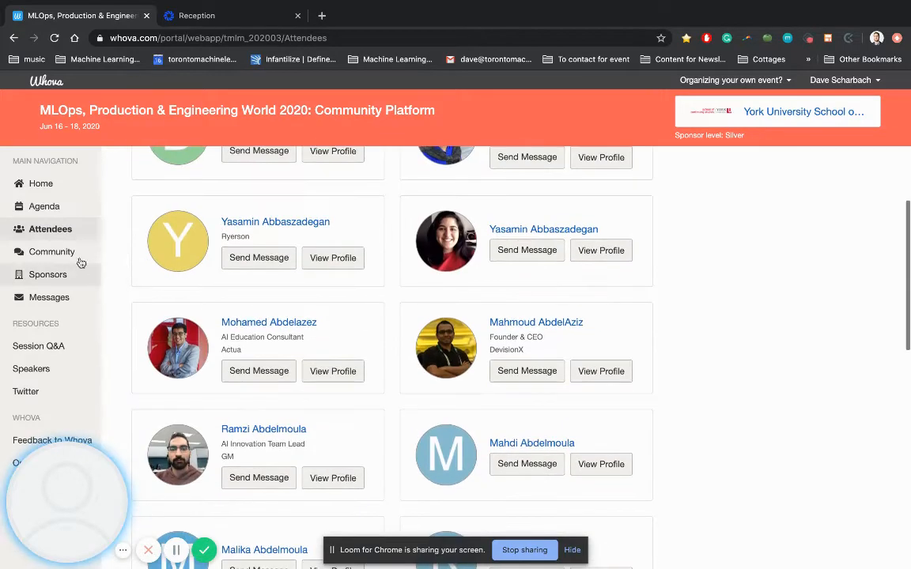
Go to the Community board and browse its topics down to the Job Opportunities thread
{"action": "left_click", "coordinate": [54, 252]}
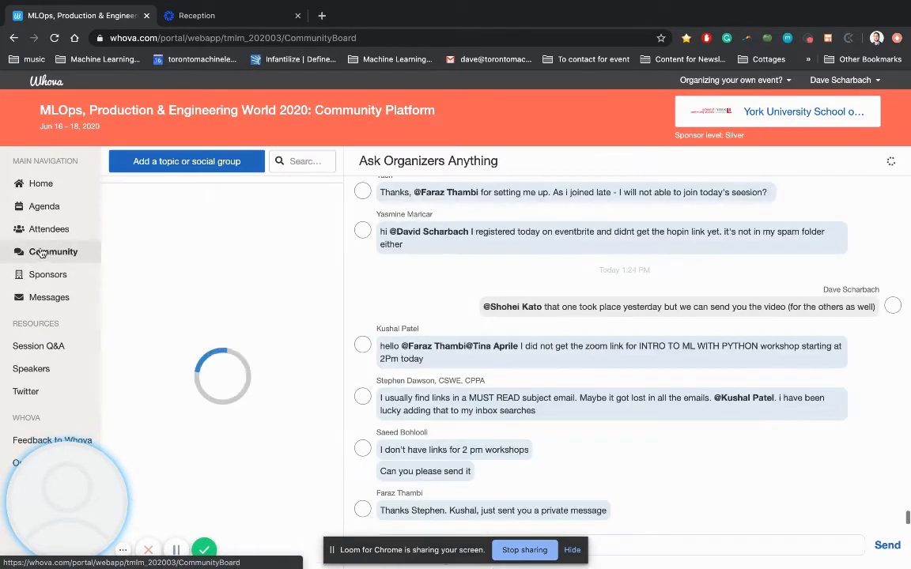
{"action": "left_click", "coordinate": [54, 252]}
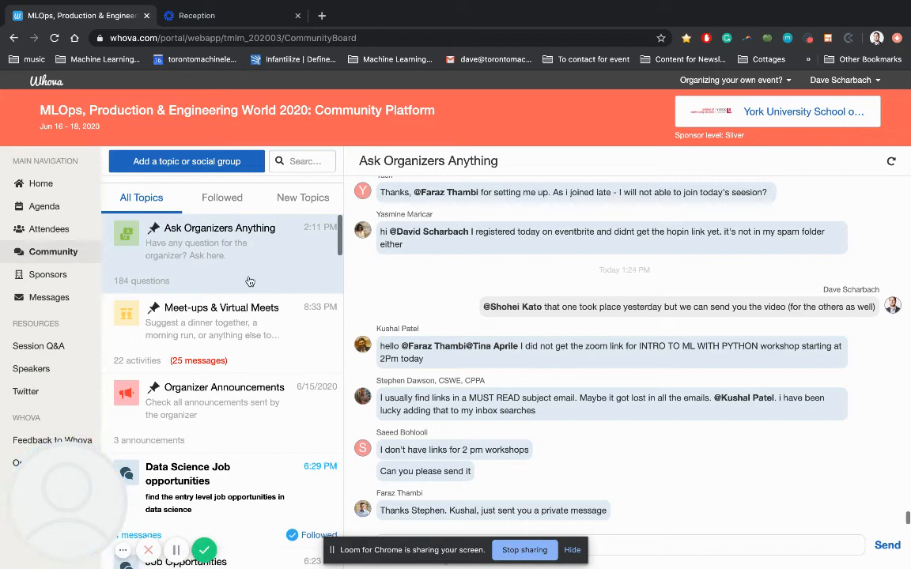
{"action": "scroll", "scroll_direction": "down", "scroll_amount": 3}
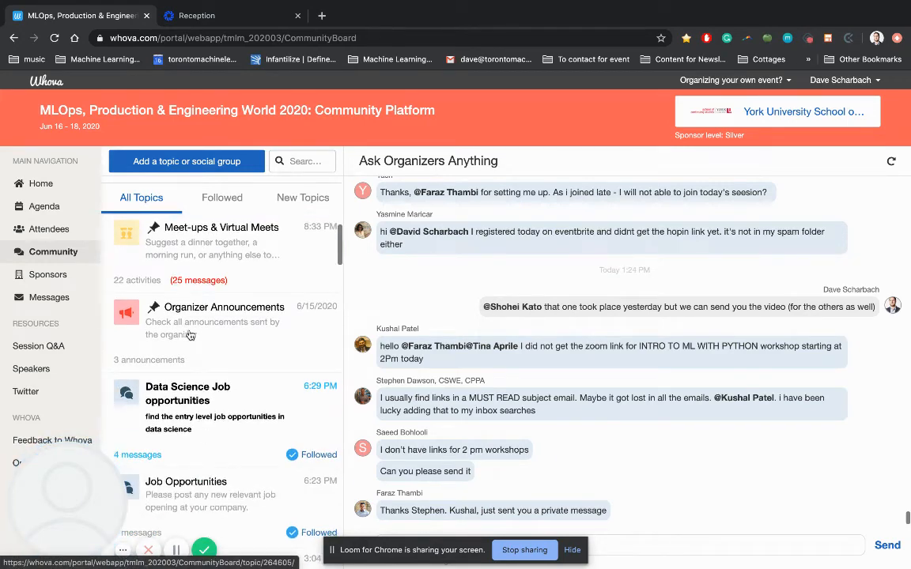
{"action": "scroll", "scroll_direction": "down", "scroll_amount": 3}
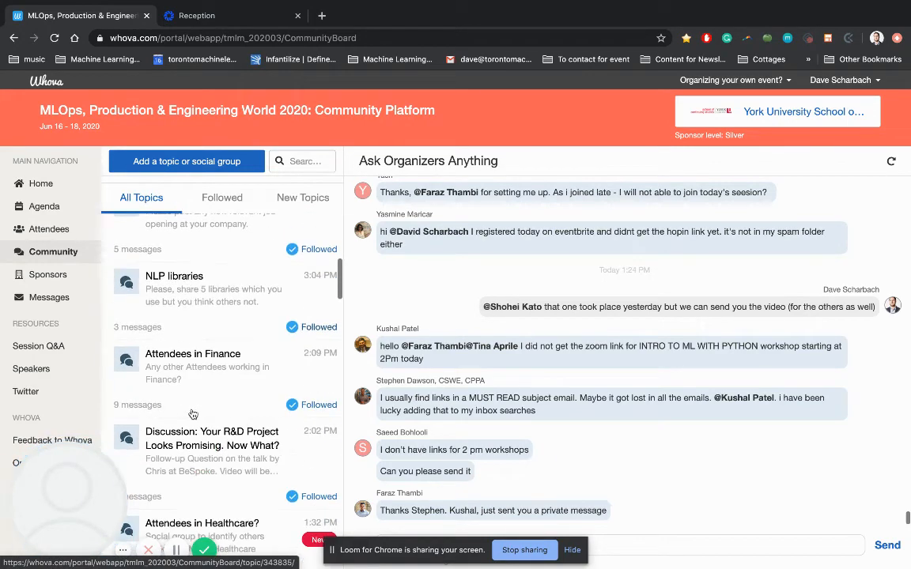
{"action": "scroll", "scroll_direction": "down", "scroll_amount": 3}
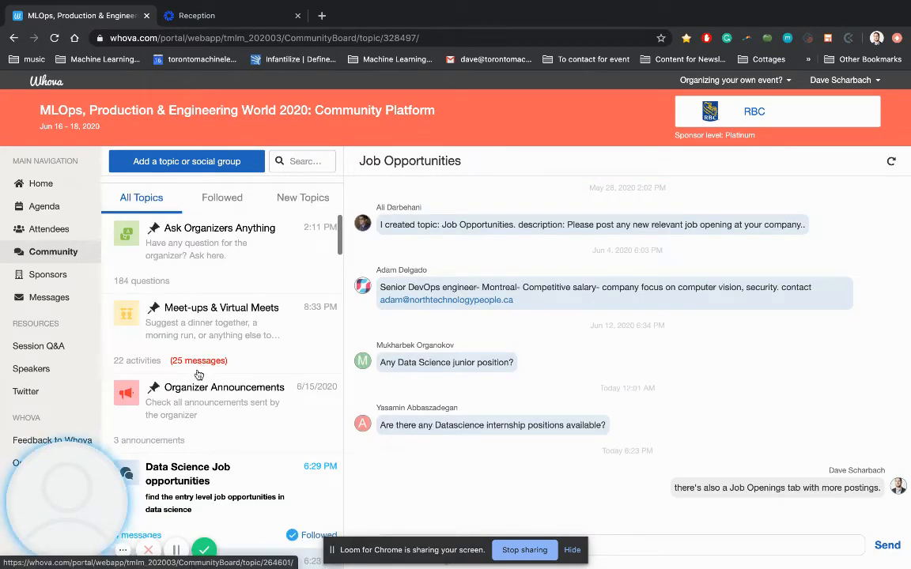
{"action": "scroll", "scroll_direction": "down", "scroll_amount": 3}
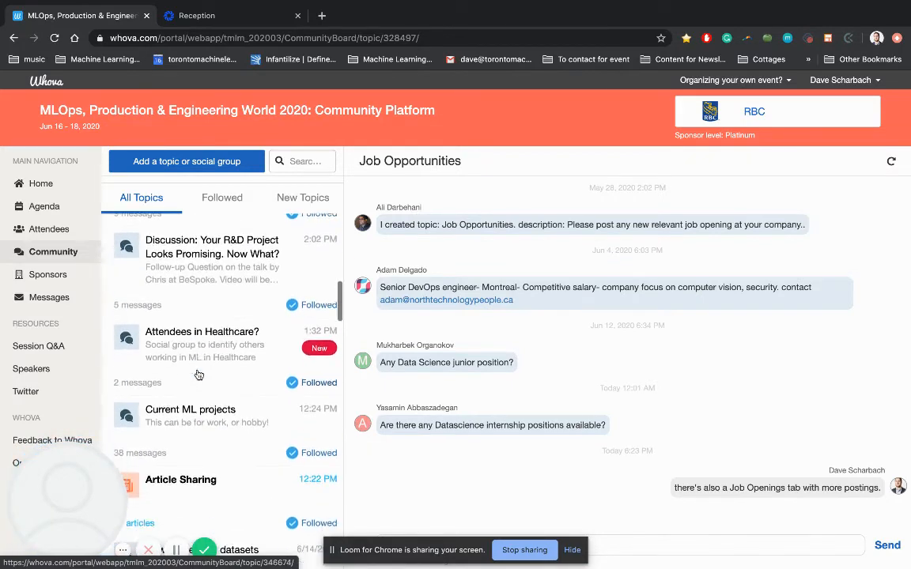
{"action": "scroll", "scroll_direction": "up", "scroll_amount": 3}
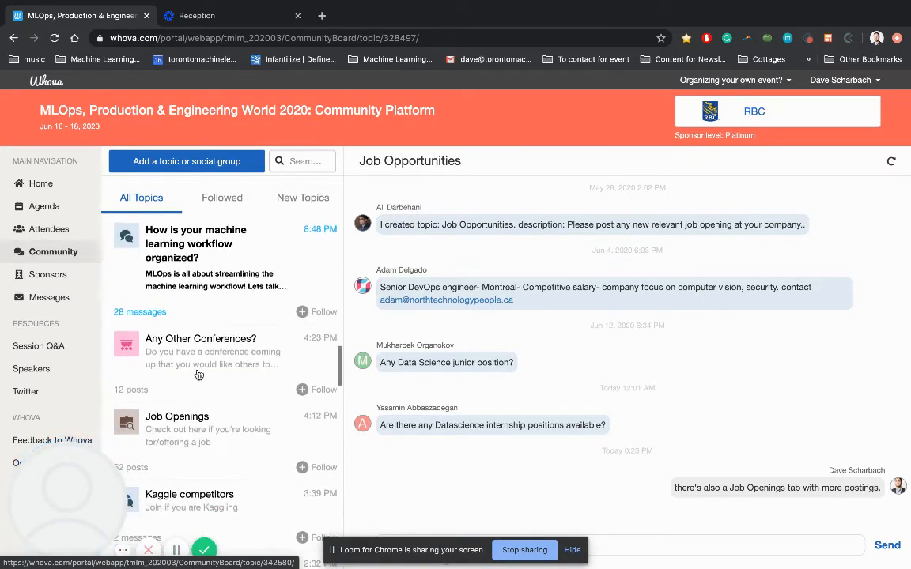
View the Job Openings board, check the Job seekers posts, then browse openings like Sr. ML Engineer and Data Engineer
{"action": "left_click", "coordinate": [177, 418]}
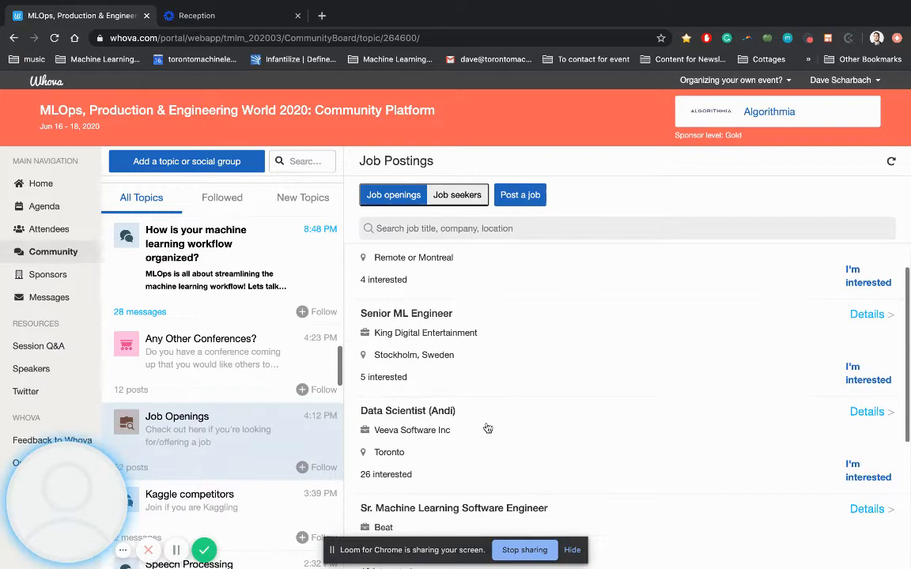
{"action": "left_click", "coordinate": [457, 193]}
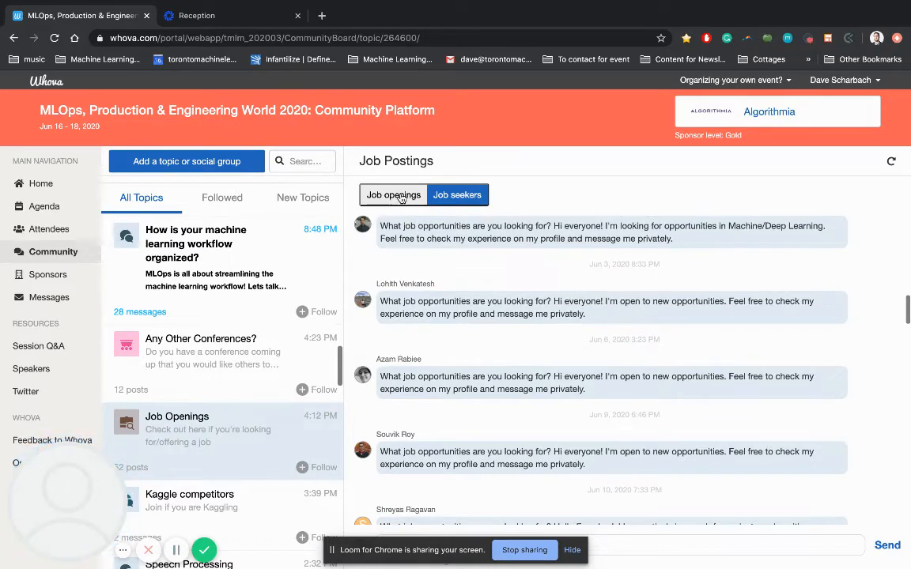
{"action": "left_click", "coordinate": [392, 194]}
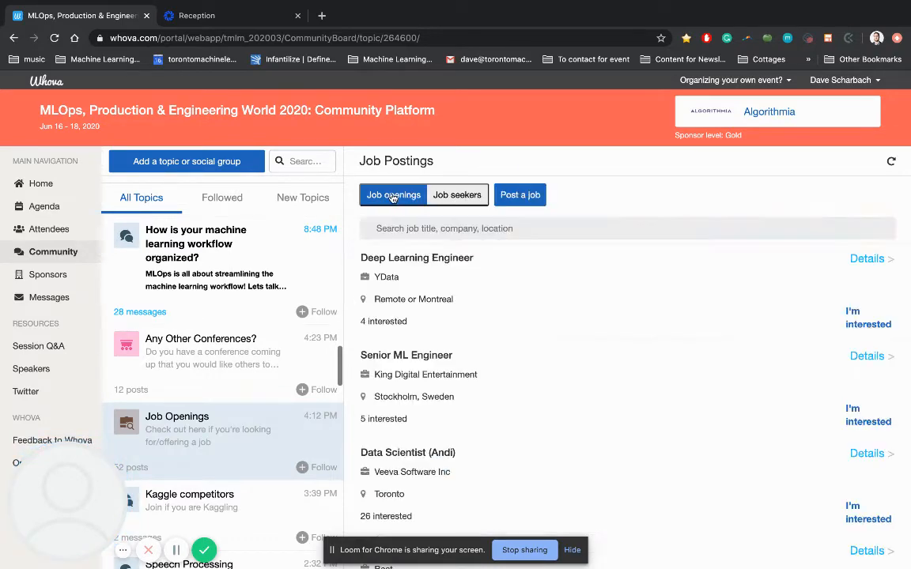
{"action": "scroll", "scroll_direction": "down", "scroll_amount": 3}
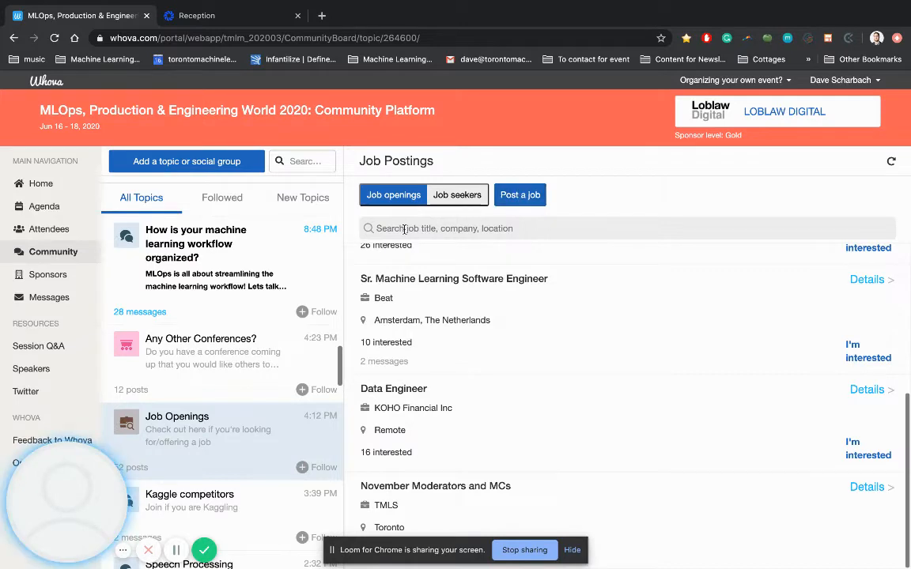
{"action": "scroll", "scroll_direction": "down", "scroll_amount": 3}
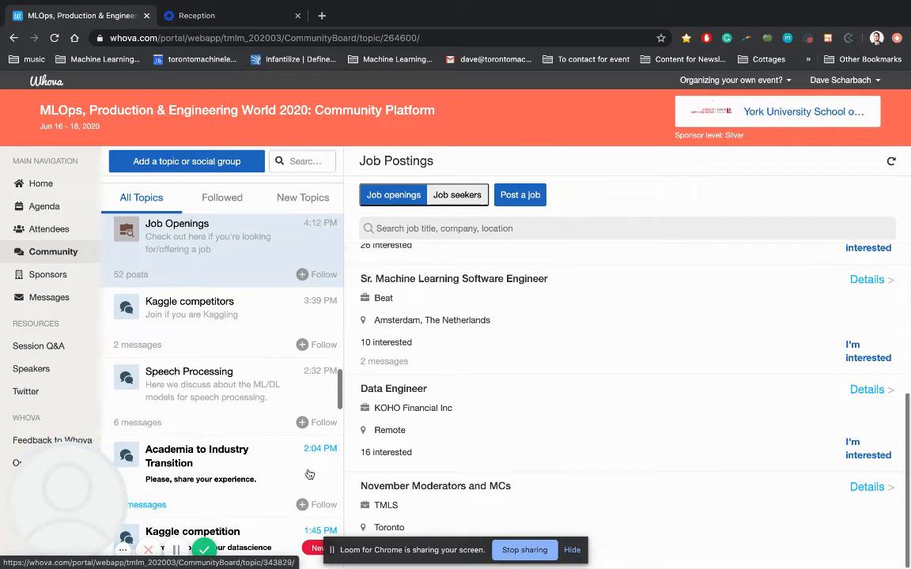
{"action": "mouse_move", "coordinate": [250, 424]}
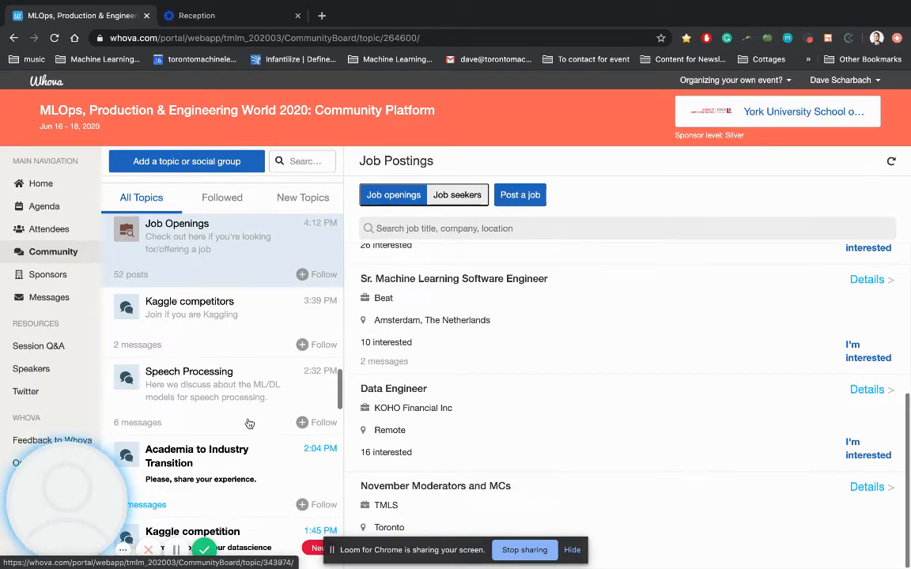
{"action": "scroll", "scroll_direction": "down", "scroll_amount": 3}
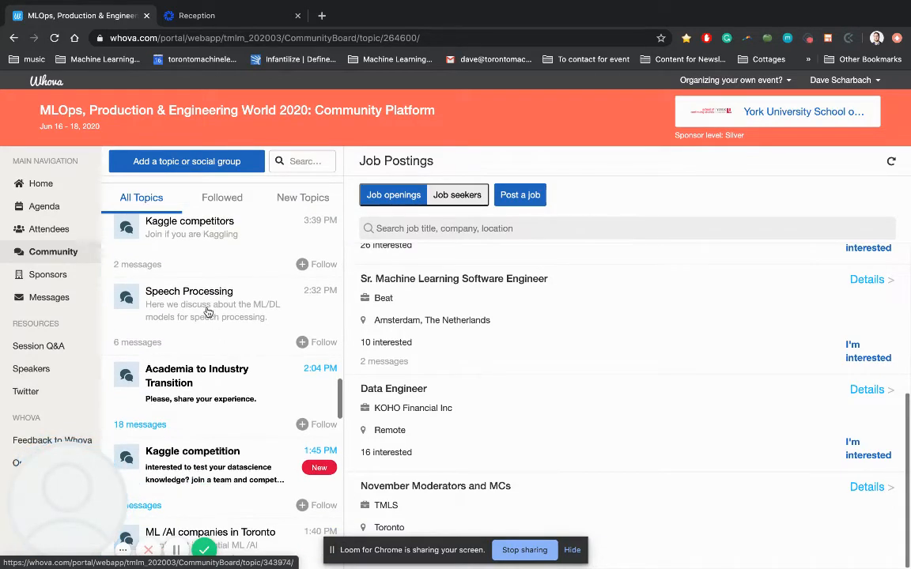
{"action": "scroll", "scroll_direction": "down", "scroll_amount": 3}
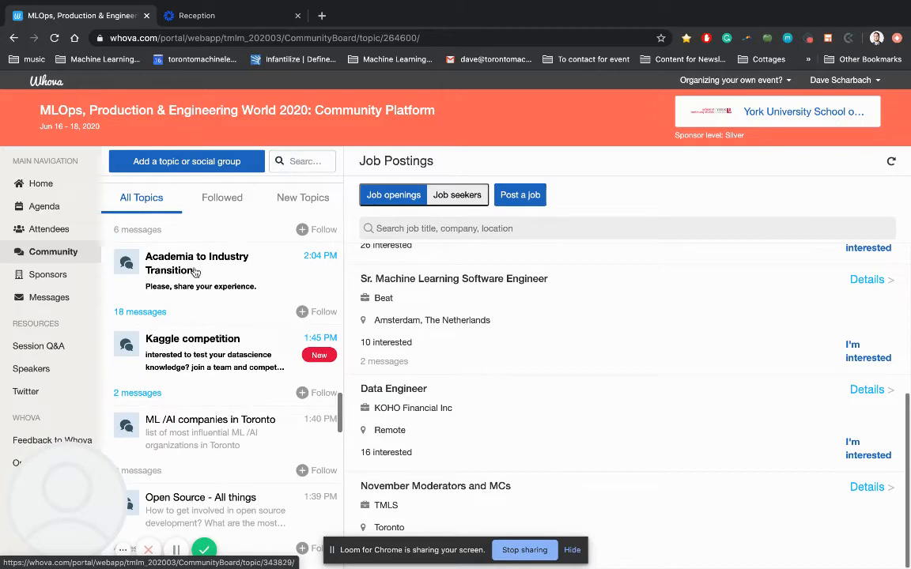
Browse the Academia to Industry Transition topic, then read the All things NLP discussion
{"action": "left_click", "coordinate": [197, 262]}
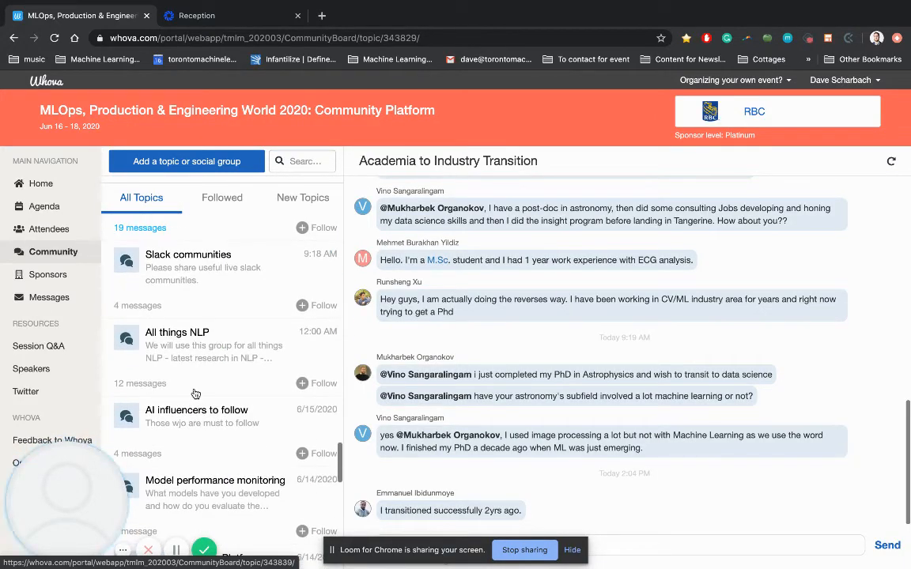
{"action": "left_click", "coordinate": [177, 332]}
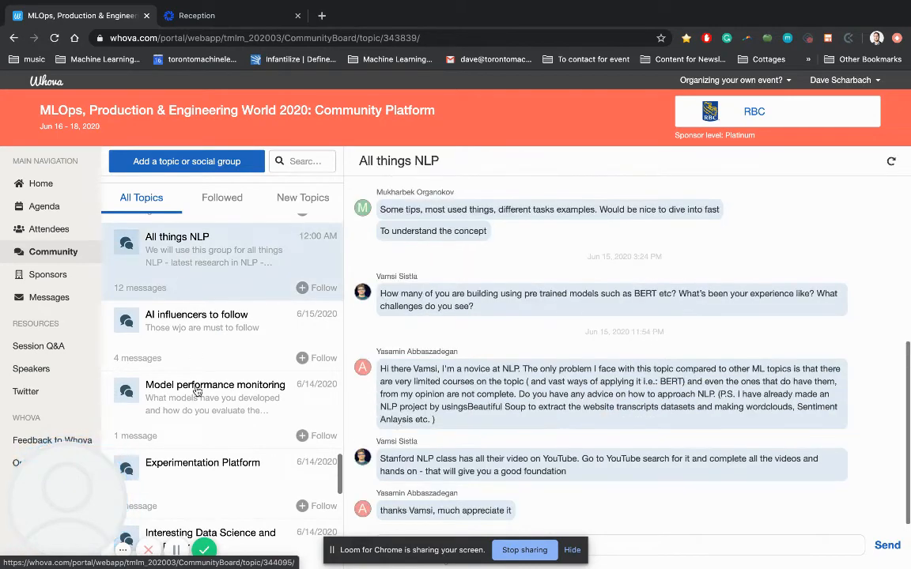
{"action": "scroll", "scroll_direction": "down", "scroll_amount": 3}
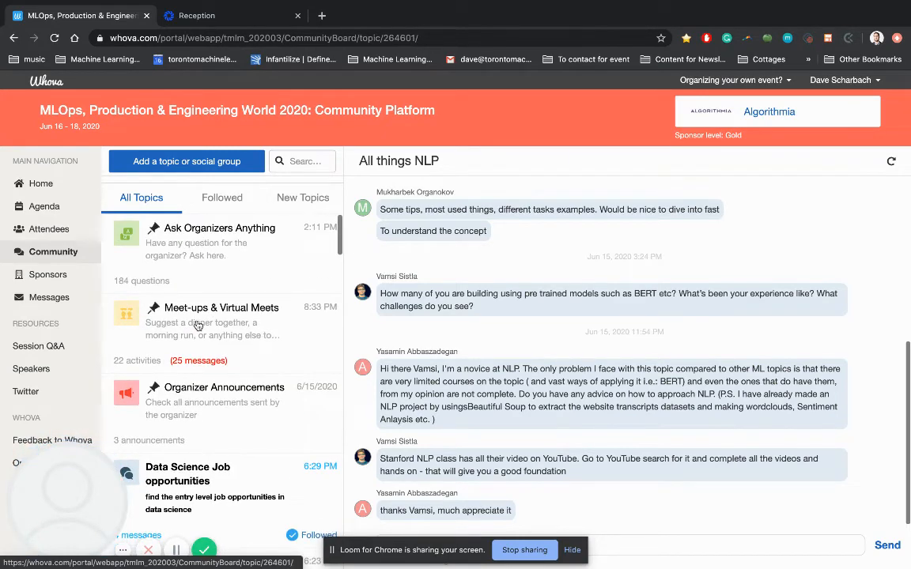
Scroll through the Meet-ups & Virtual Meets list of 17 active meet-ups with dates and attendee counts
{"action": "left_click", "coordinate": [221, 307]}
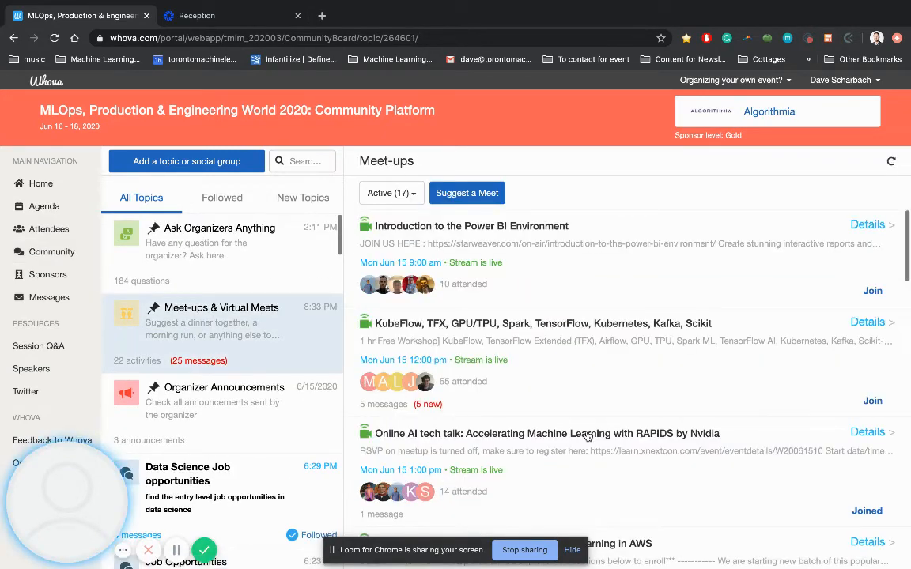
{"action": "scroll", "scroll_direction": "down", "scroll_amount": 3}
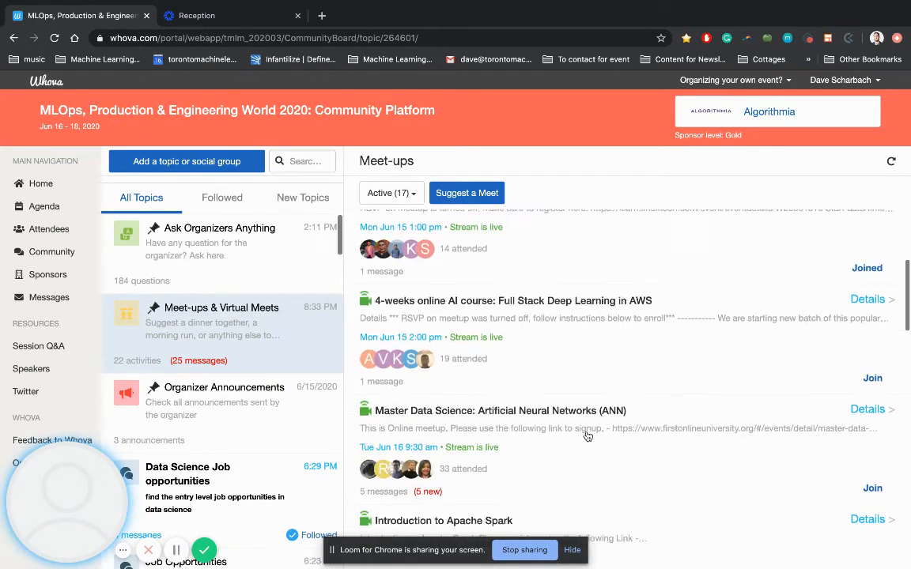
{"action": "scroll", "scroll_direction": "down", "scroll_amount": 3}
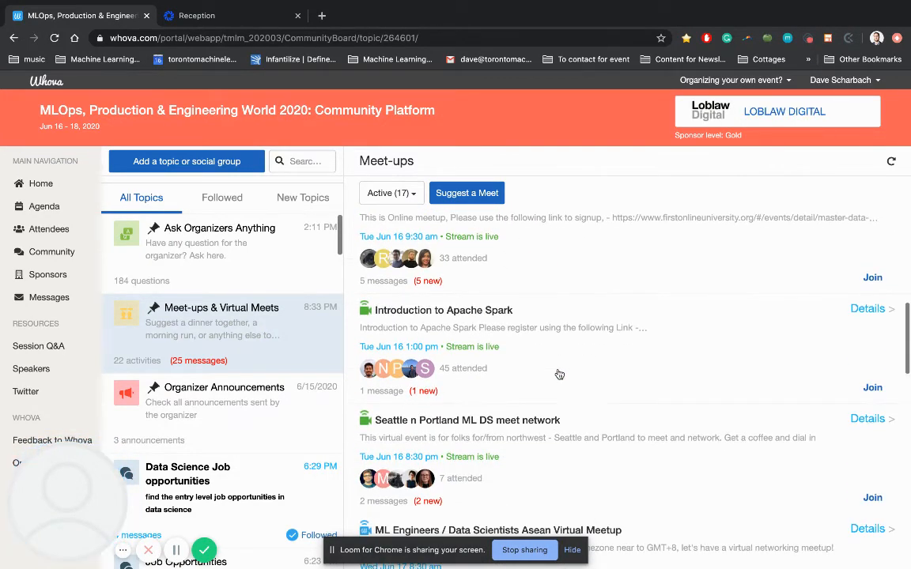
{"action": "scroll", "scroll_direction": "down", "scroll_amount": 3}
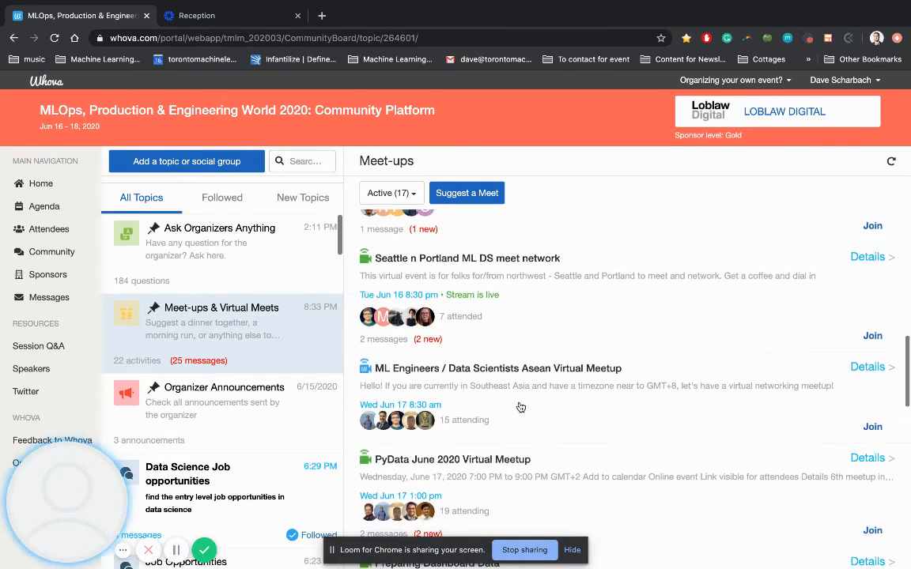
{"action": "mouse_move", "coordinate": [461, 283]}
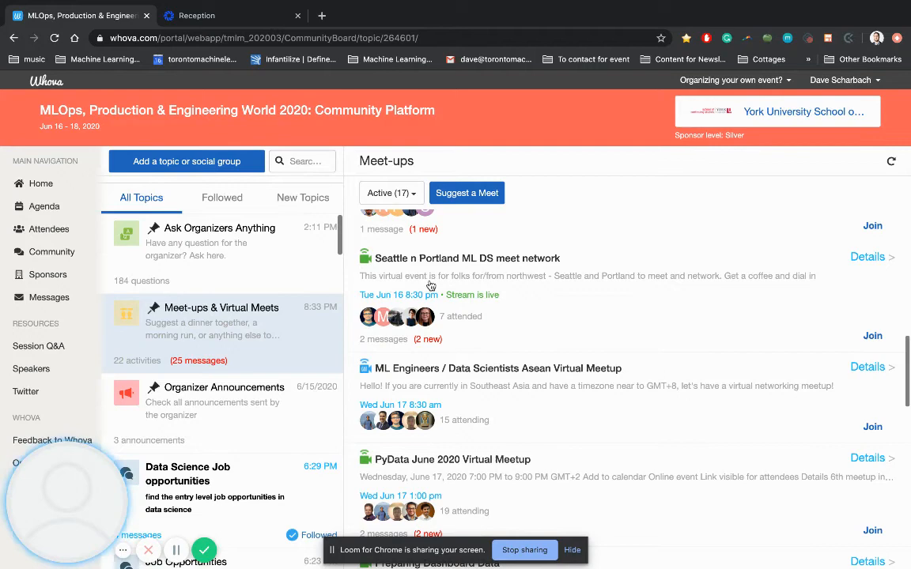
{"action": "scroll", "scroll_direction": "down", "scroll_amount": 3}
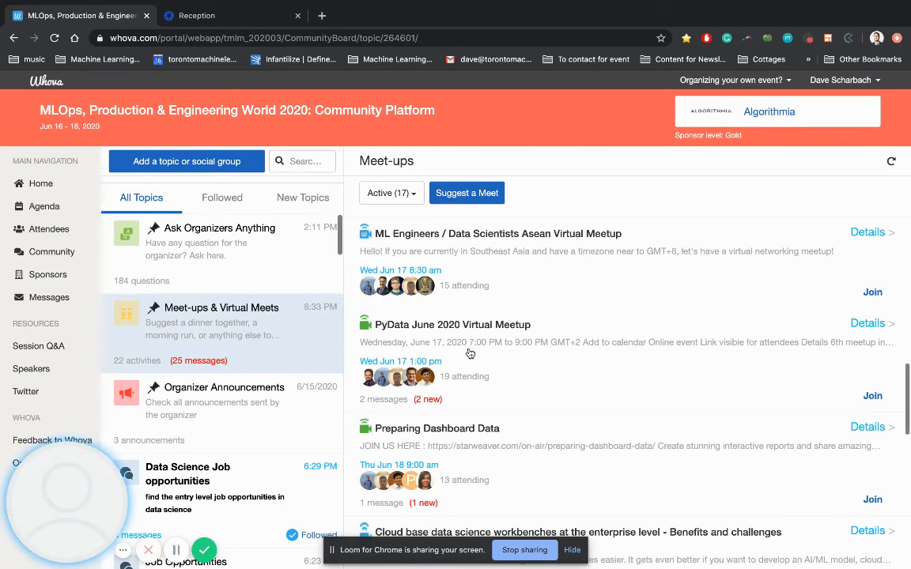
{"action": "mouse_move", "coordinate": [249, 454]}
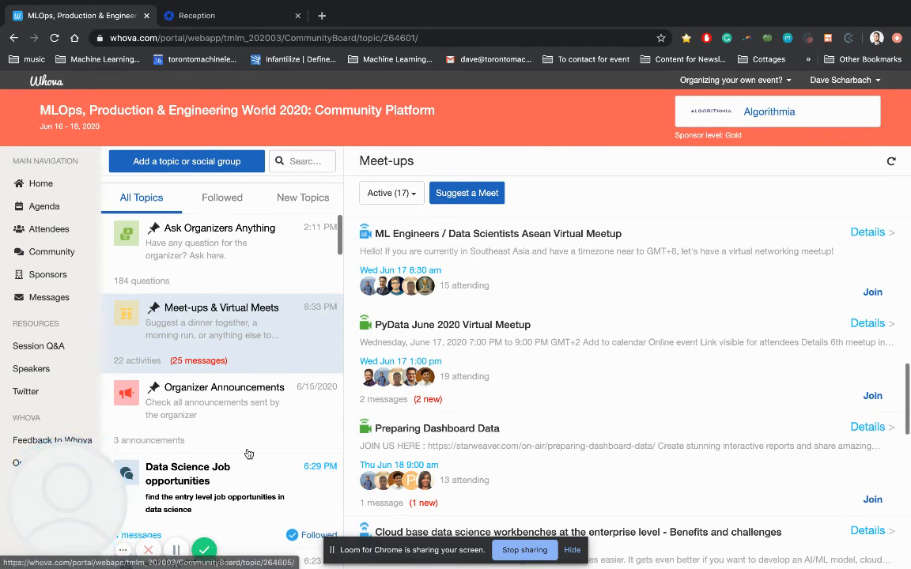